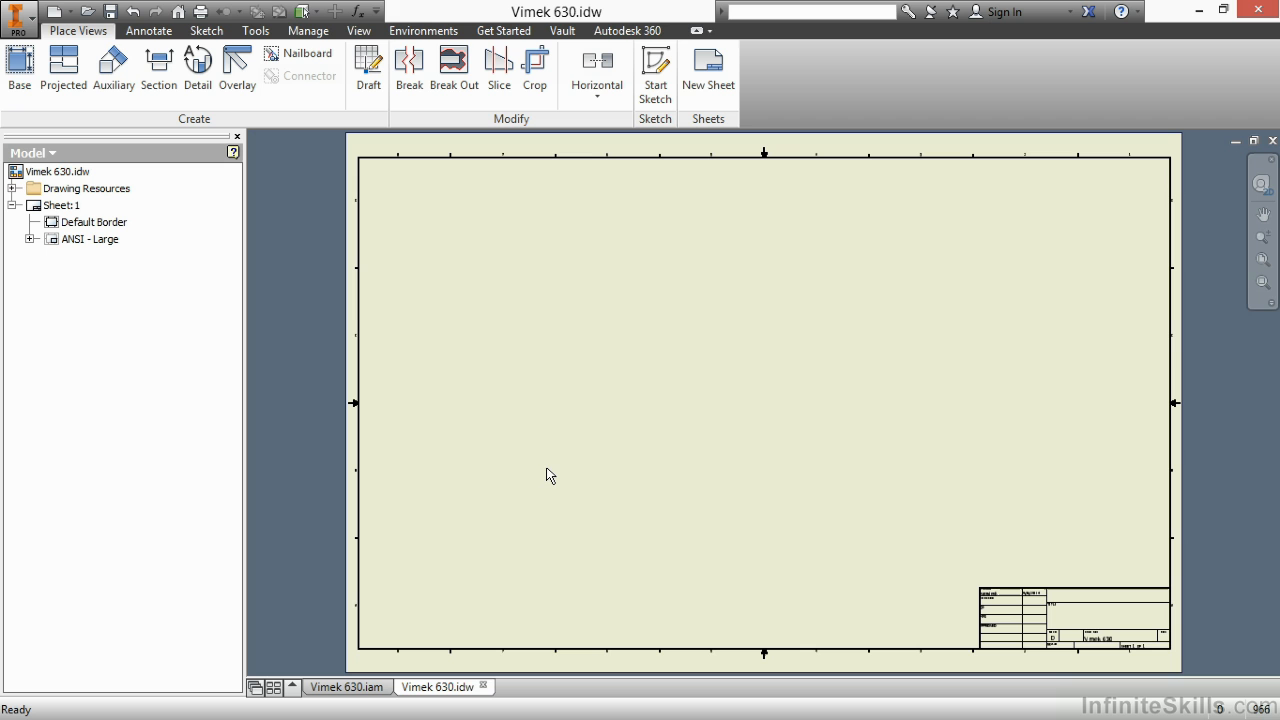
mouse_move(564, 388)
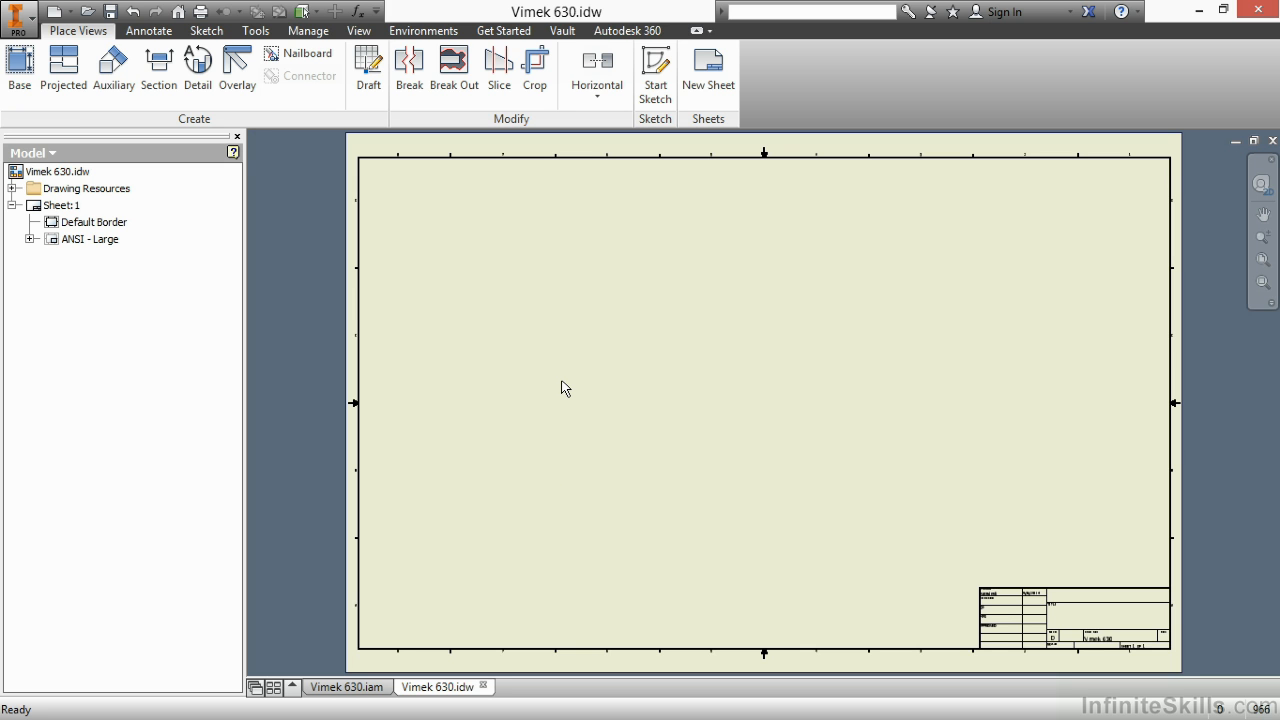
- Start a Base View of the Vimek 630 assembly, oriented Right at 0.09:1 scale
right_click(565, 388)
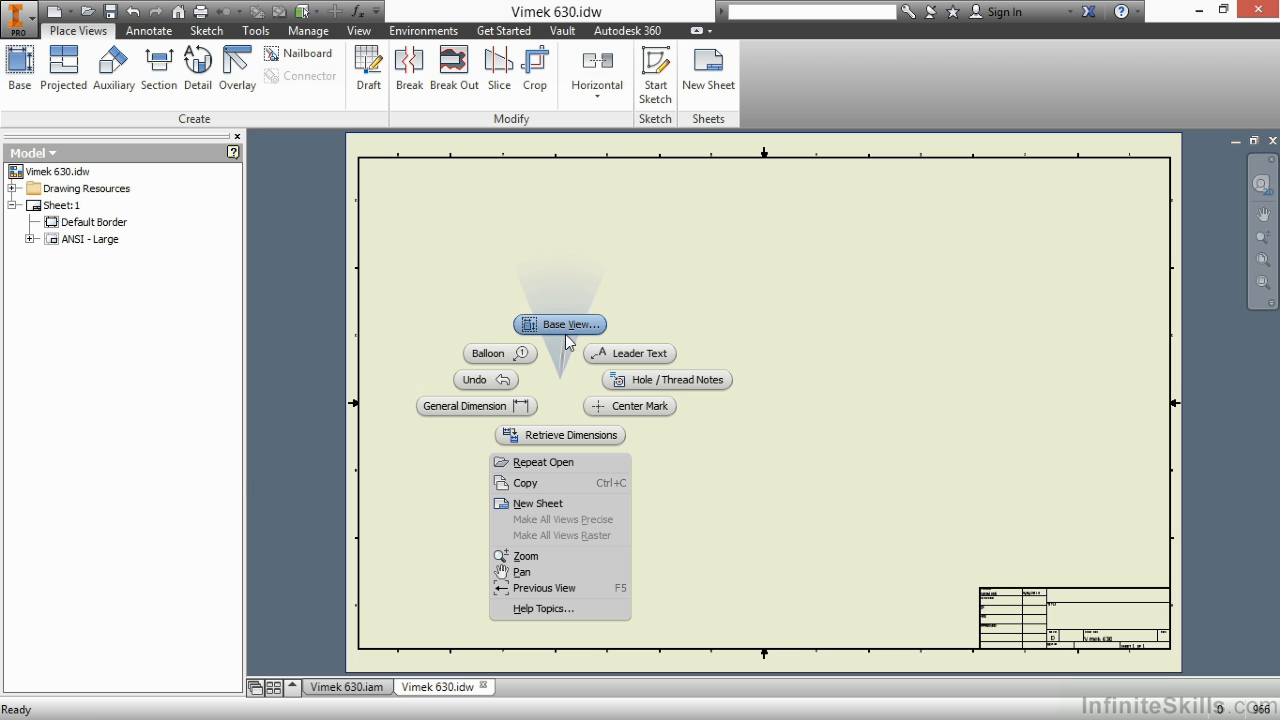
left_click(560, 323)
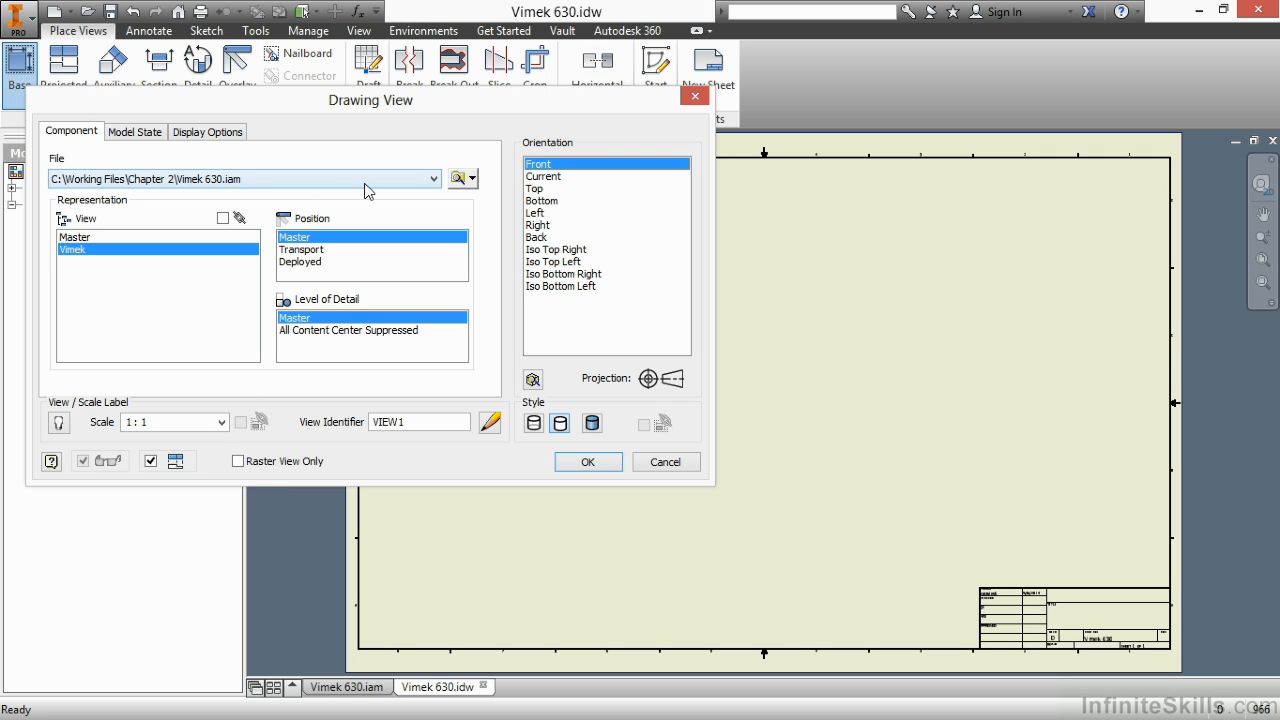
mouse_move(462, 178)
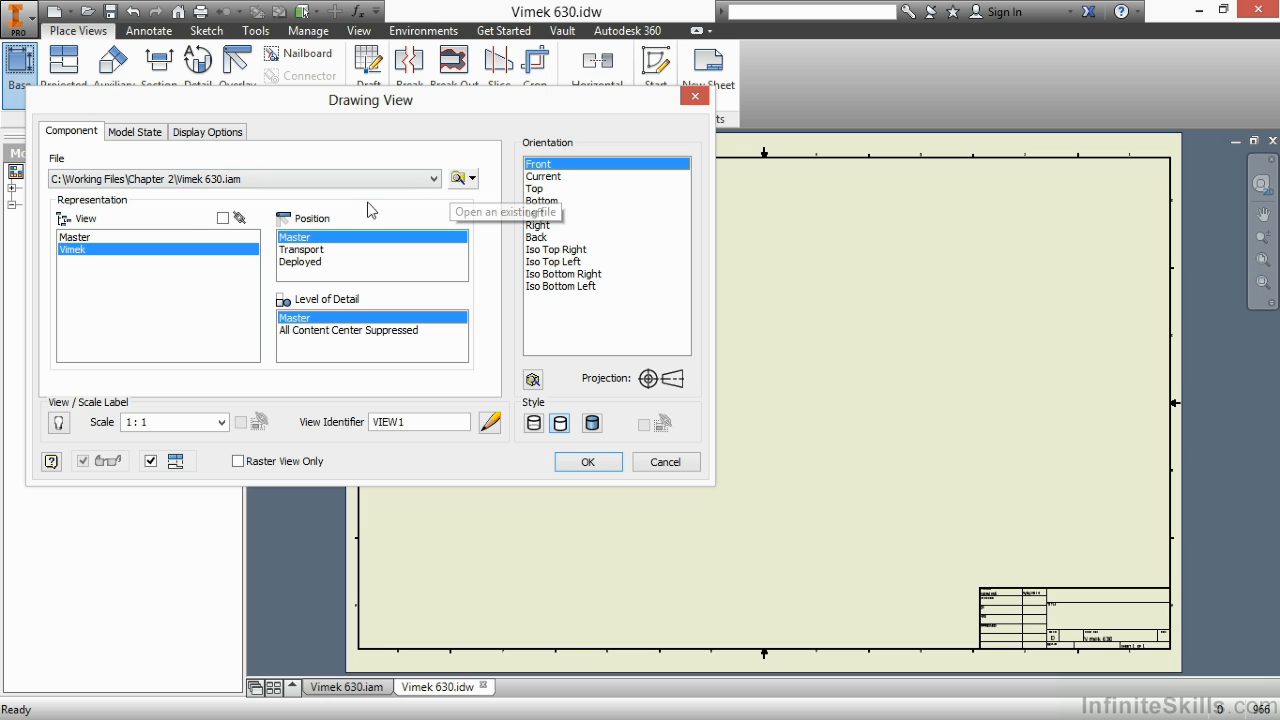
mouse_move(193, 232)
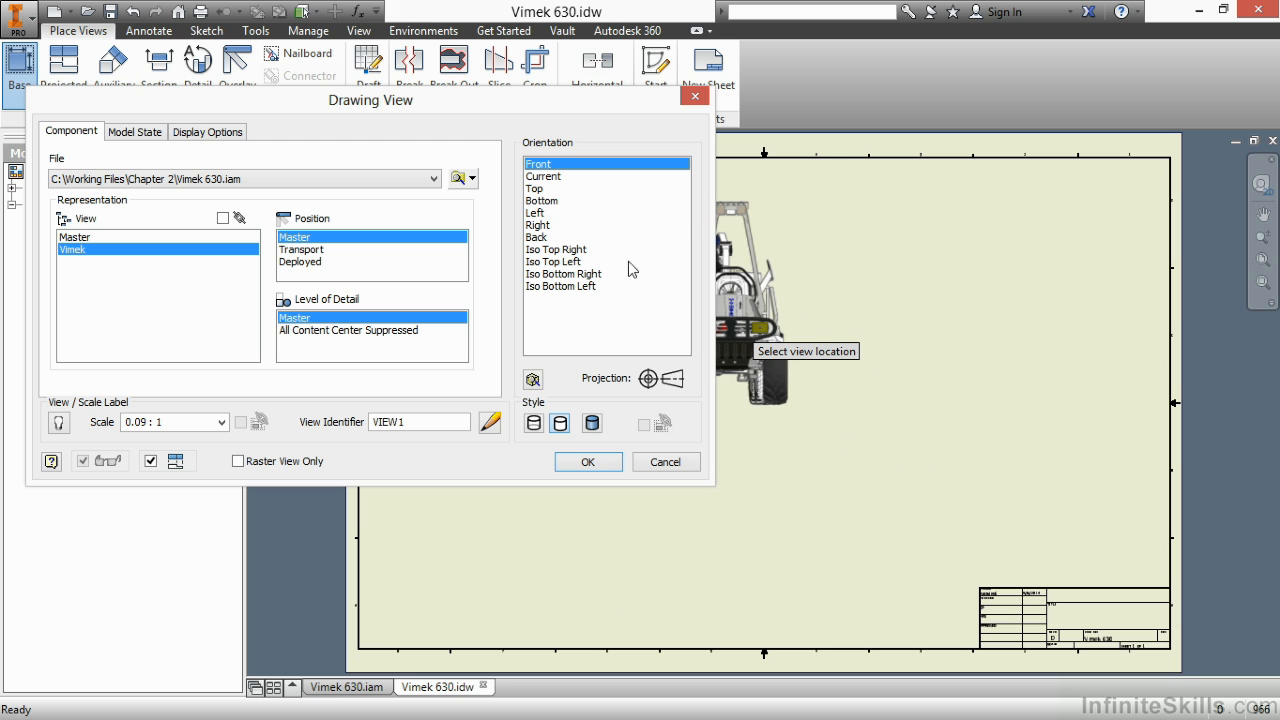
left_click(538, 225)
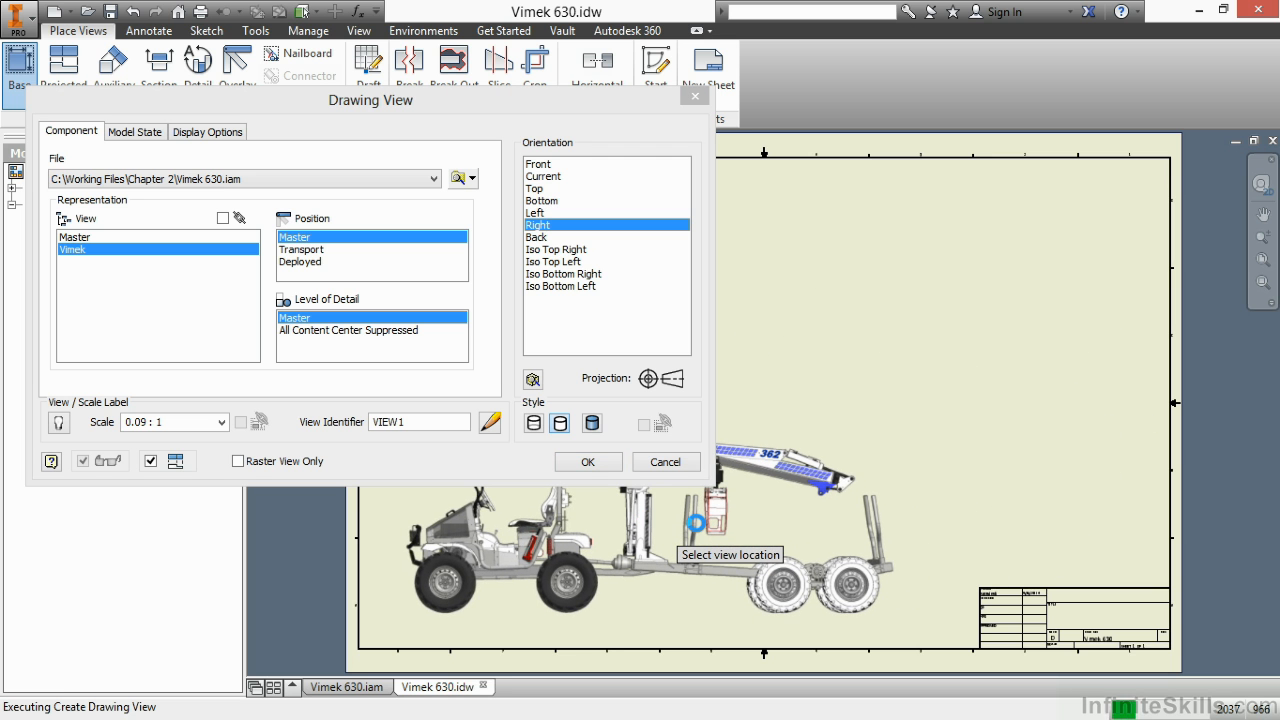
- Place the forwarder's right-side base view low on the sheet and project a top view above
left_click(587, 461)
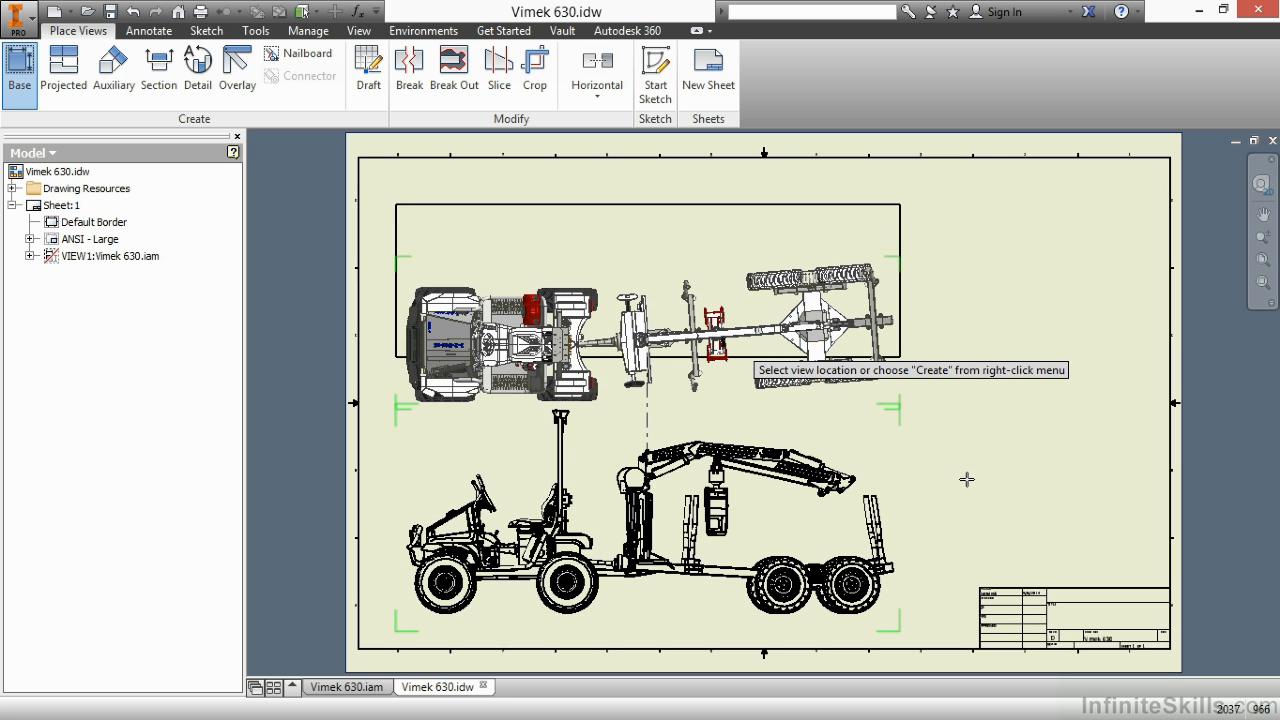
left_click(63, 70)
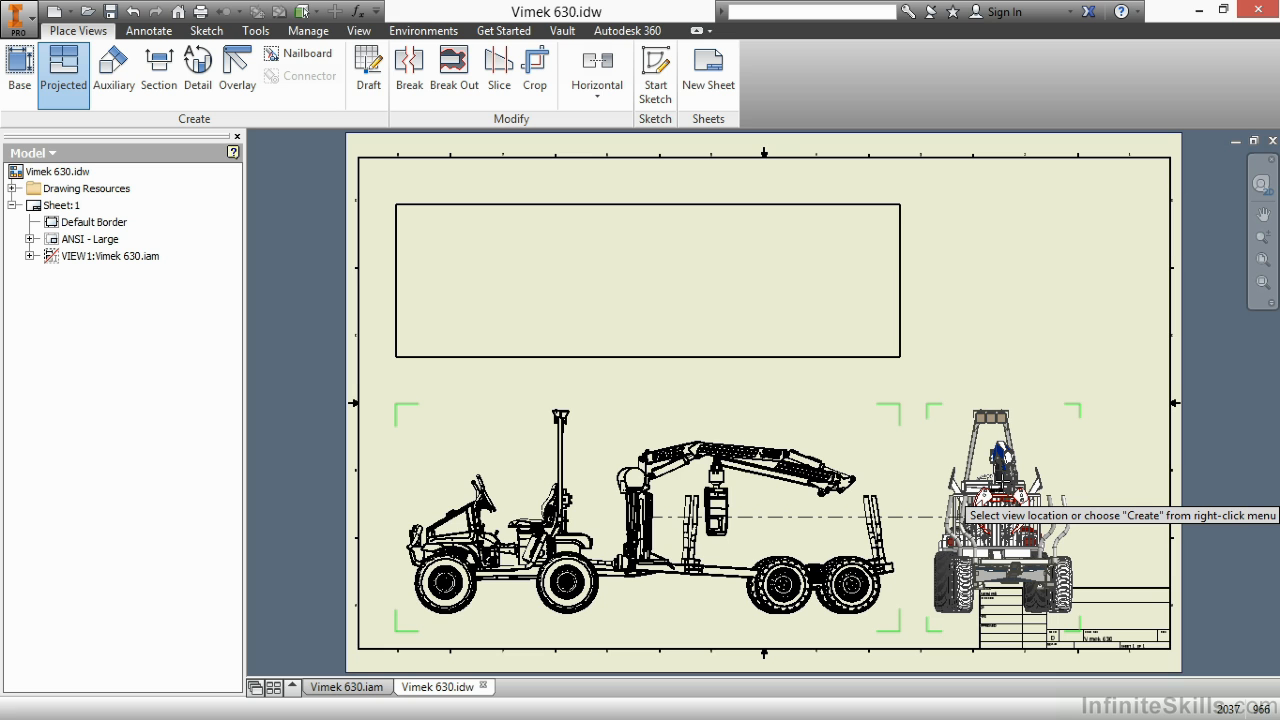
mouse_move(1005, 472)
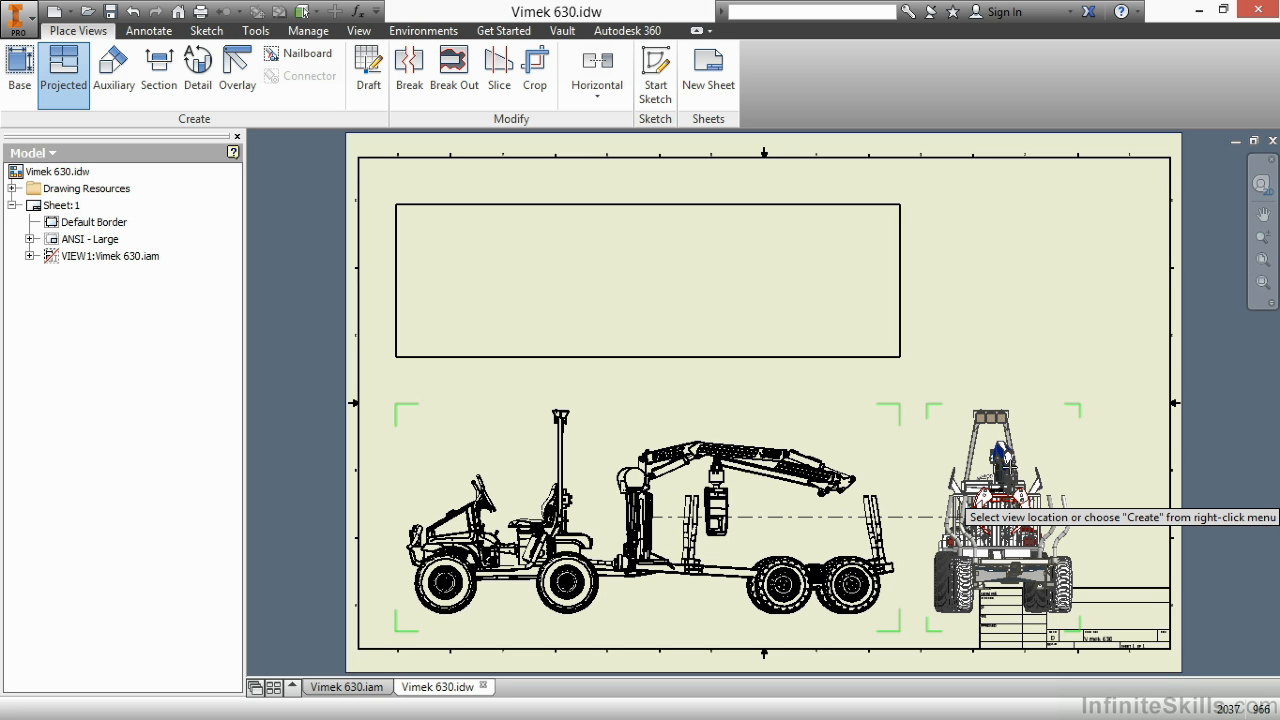
mouse_move(1014, 349)
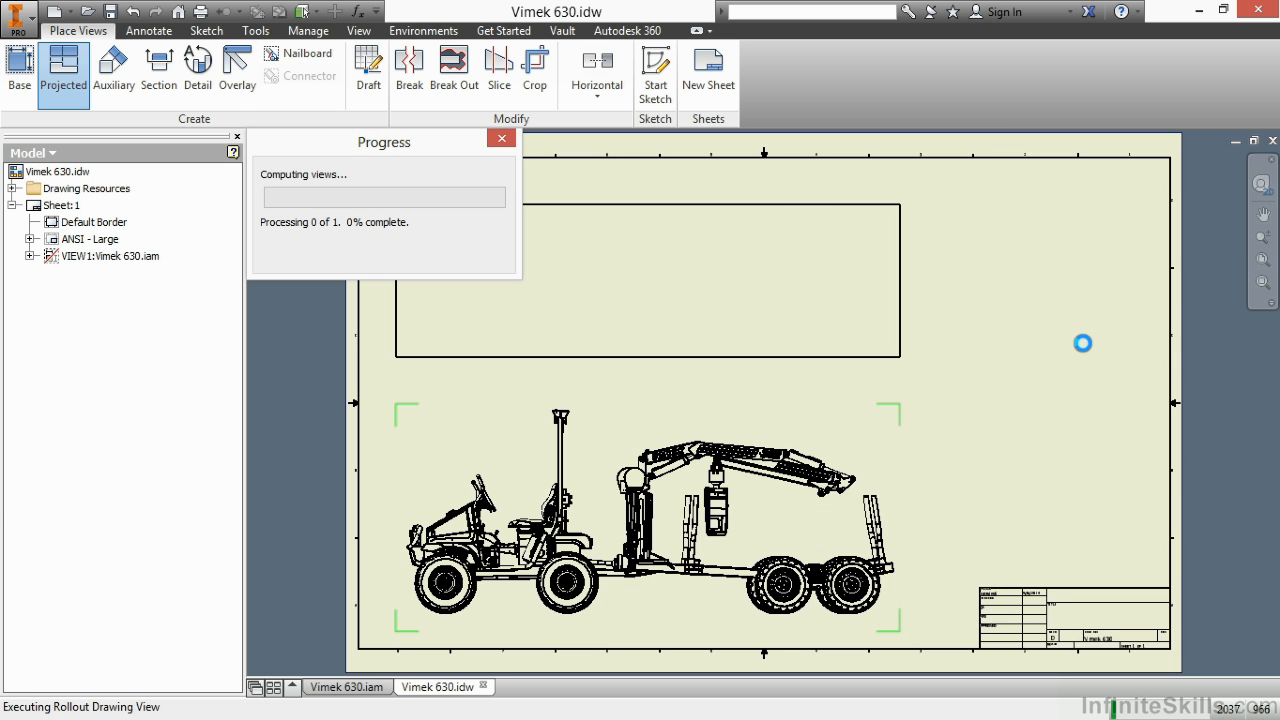
mouse_move(1049, 369)
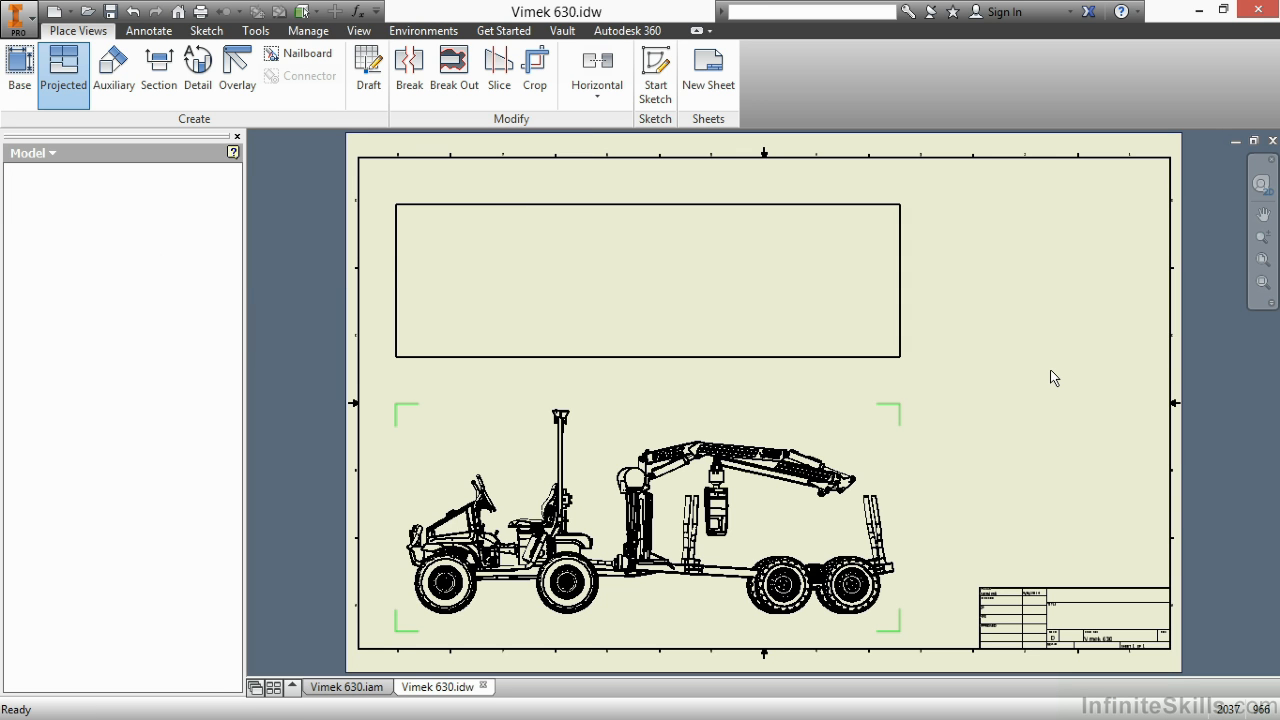
- Let the projected top view finish computing, then bring up the application menu
left_click(63, 70)
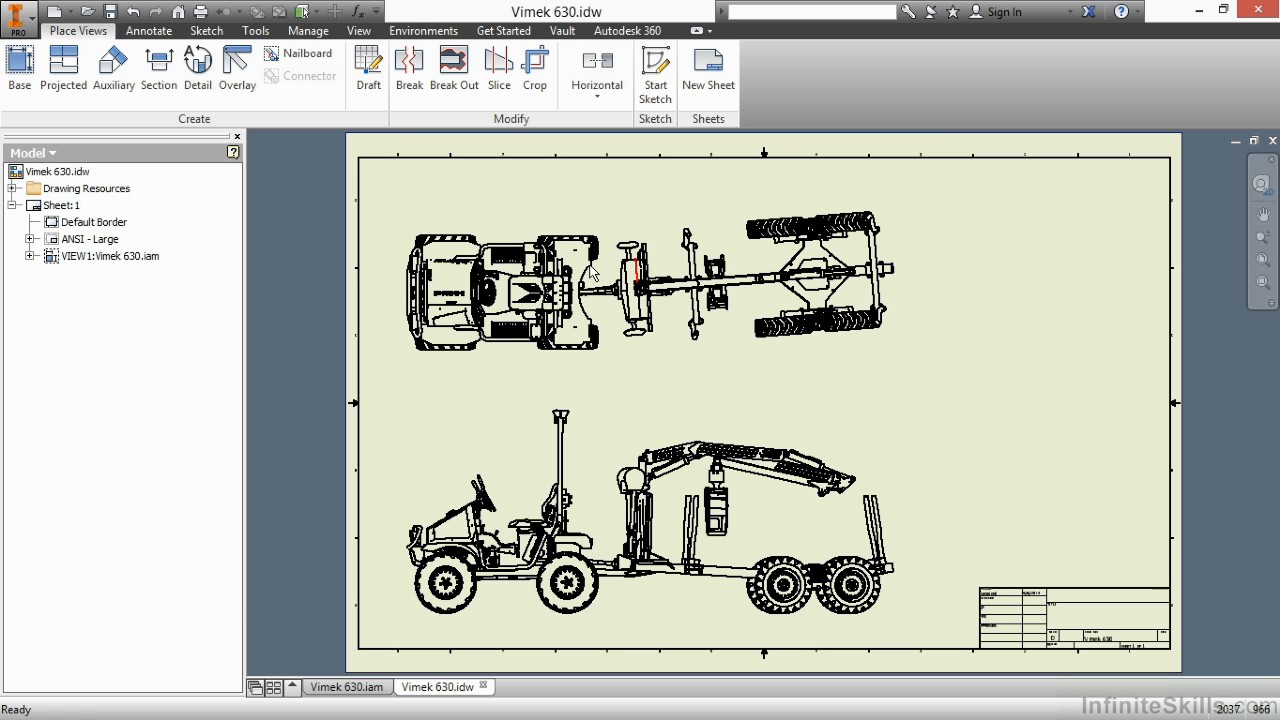
left_click(18, 11)
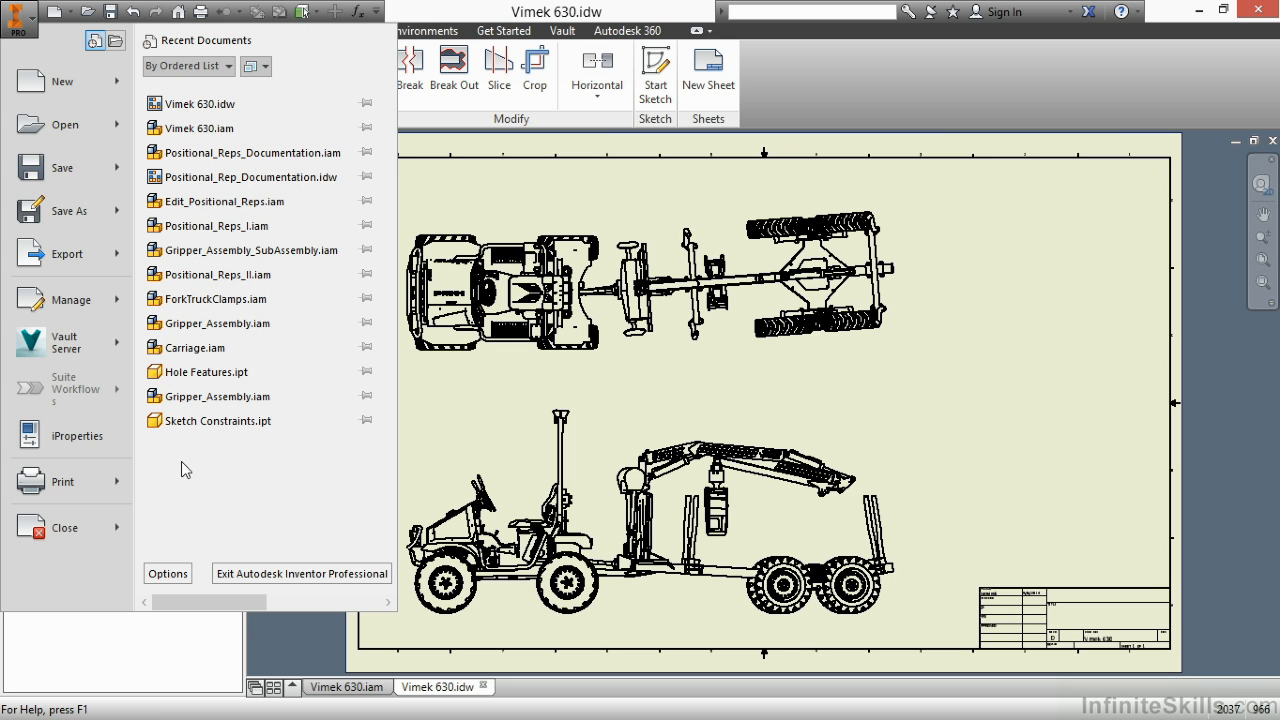
- Set the Drawing option Show Preview As to Partial, apply it, and close Application Options
left_click(167, 573)
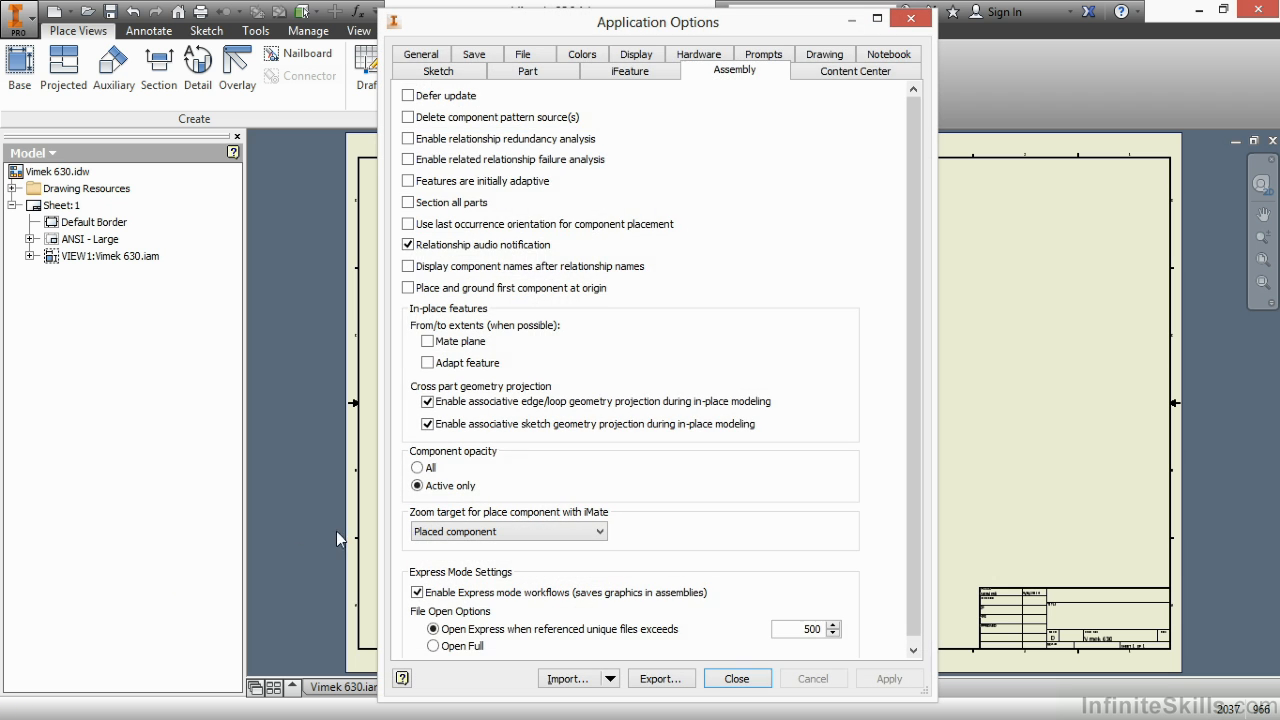
left_click(825, 70)
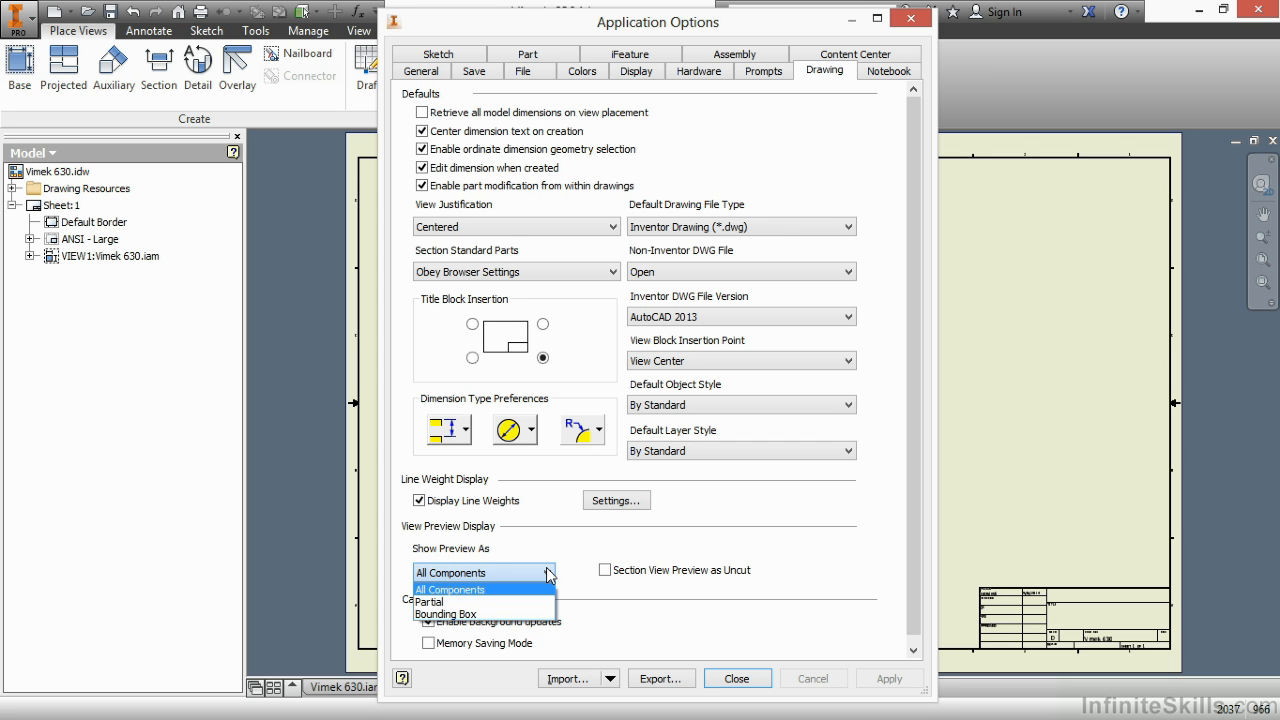
mouse_move(525, 601)
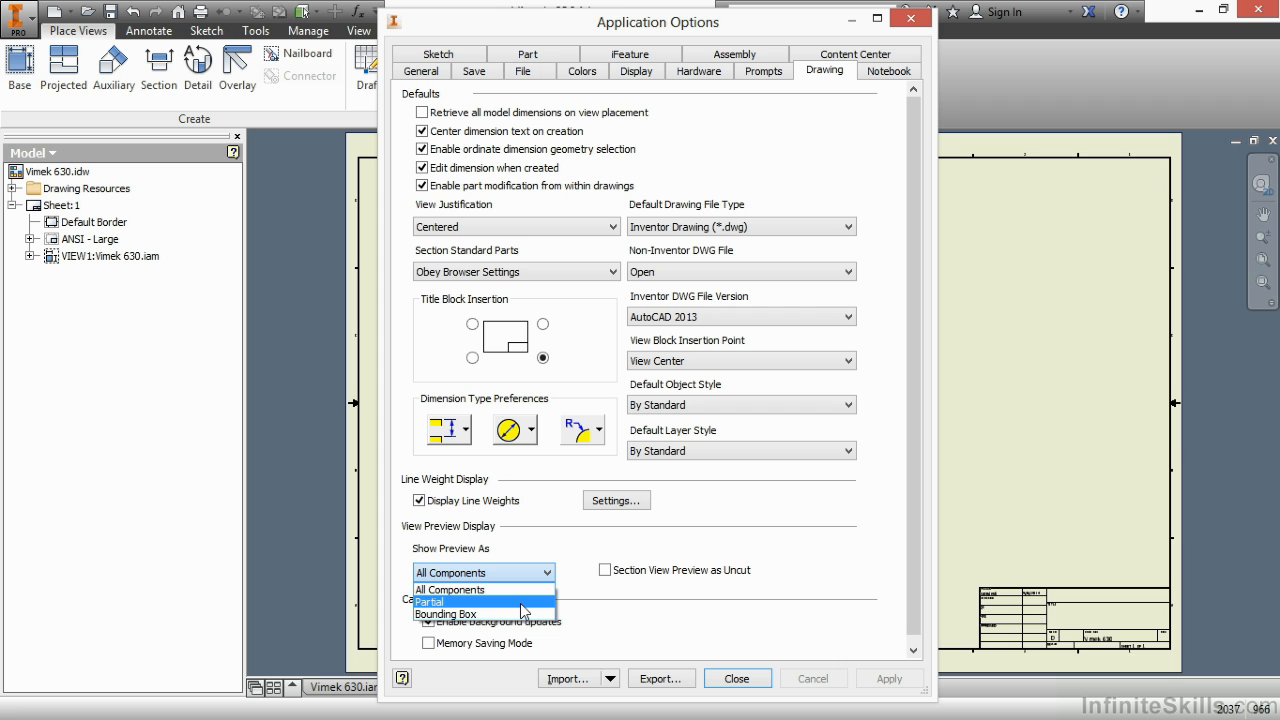
mouse_move(520, 614)
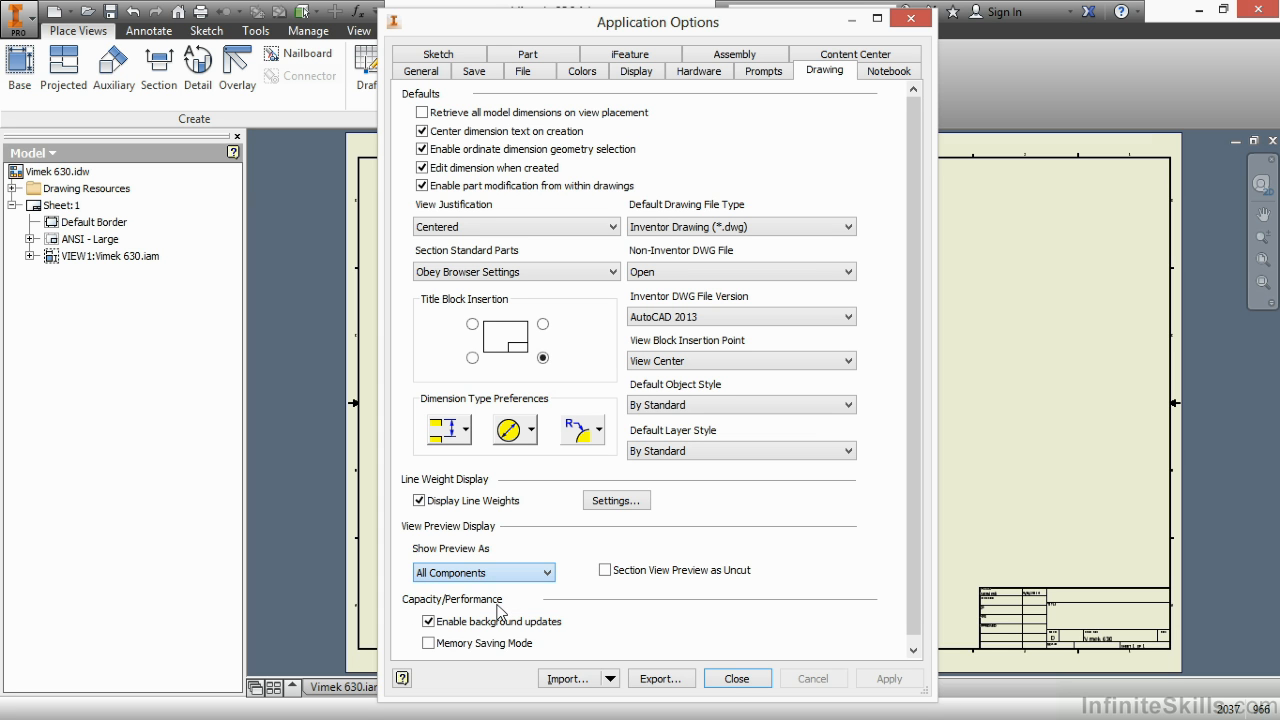
left_click(483, 572)
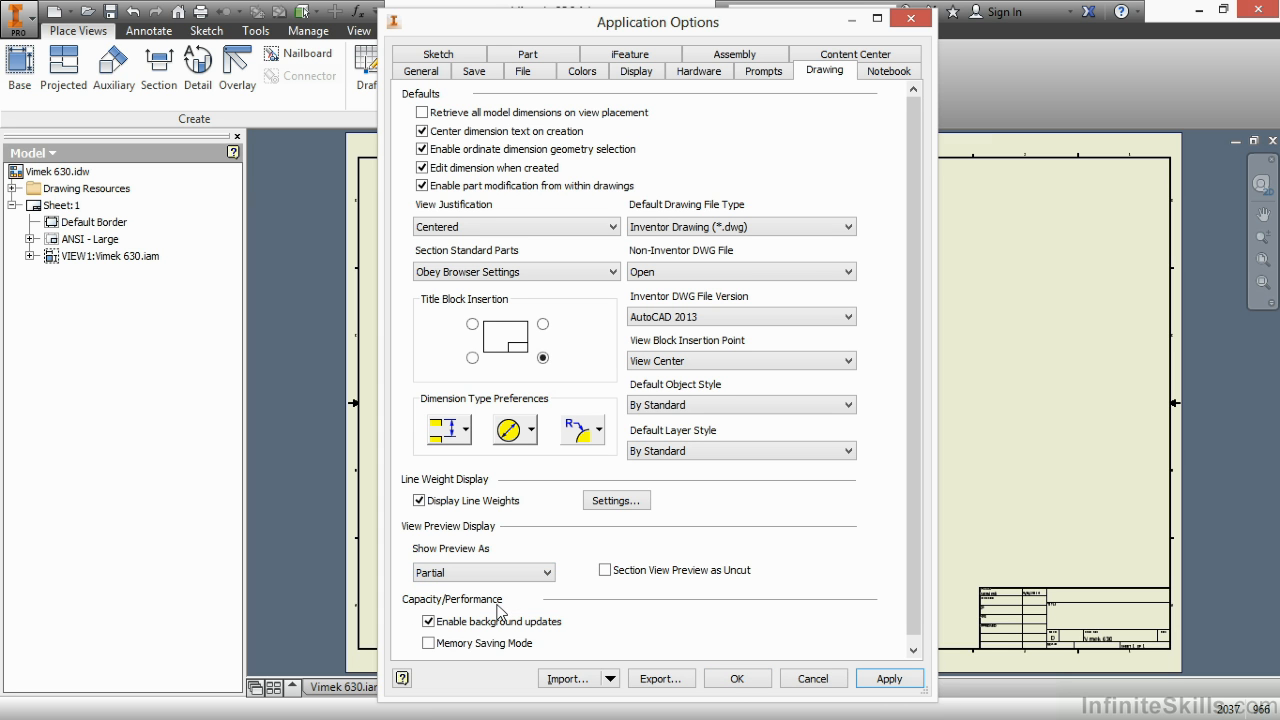
left_click(888, 678)
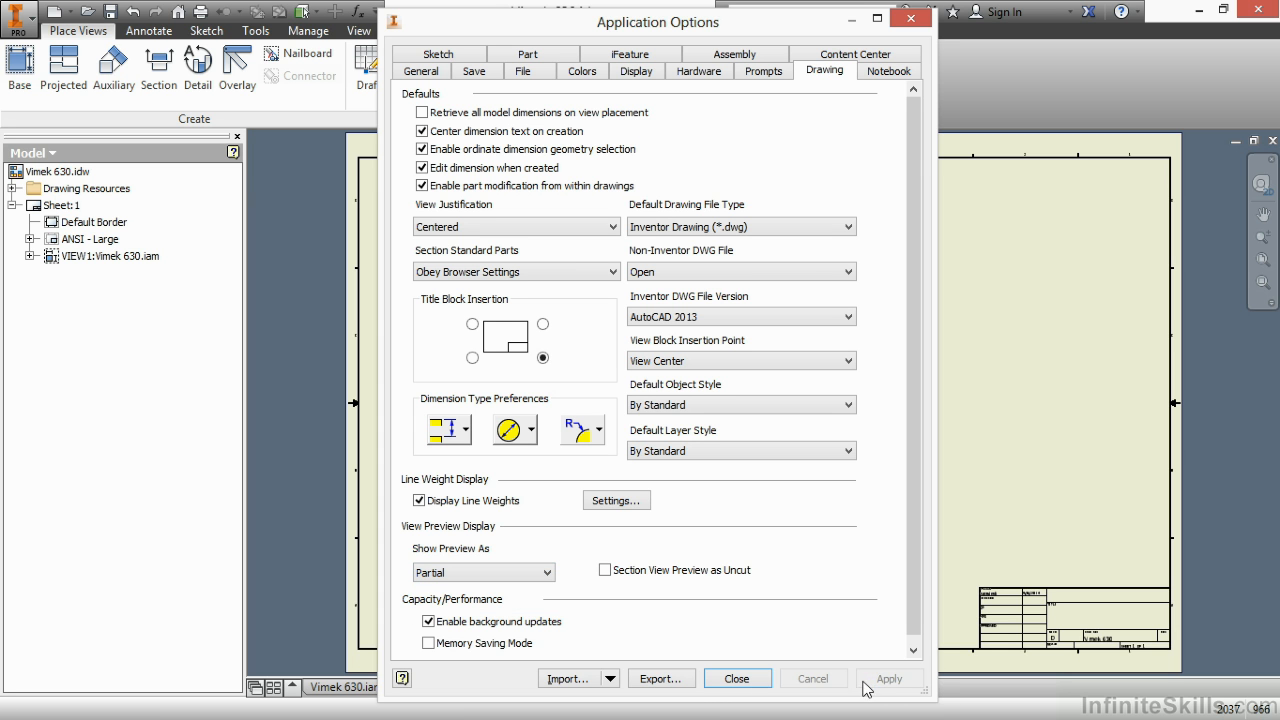
left_click(737, 678)
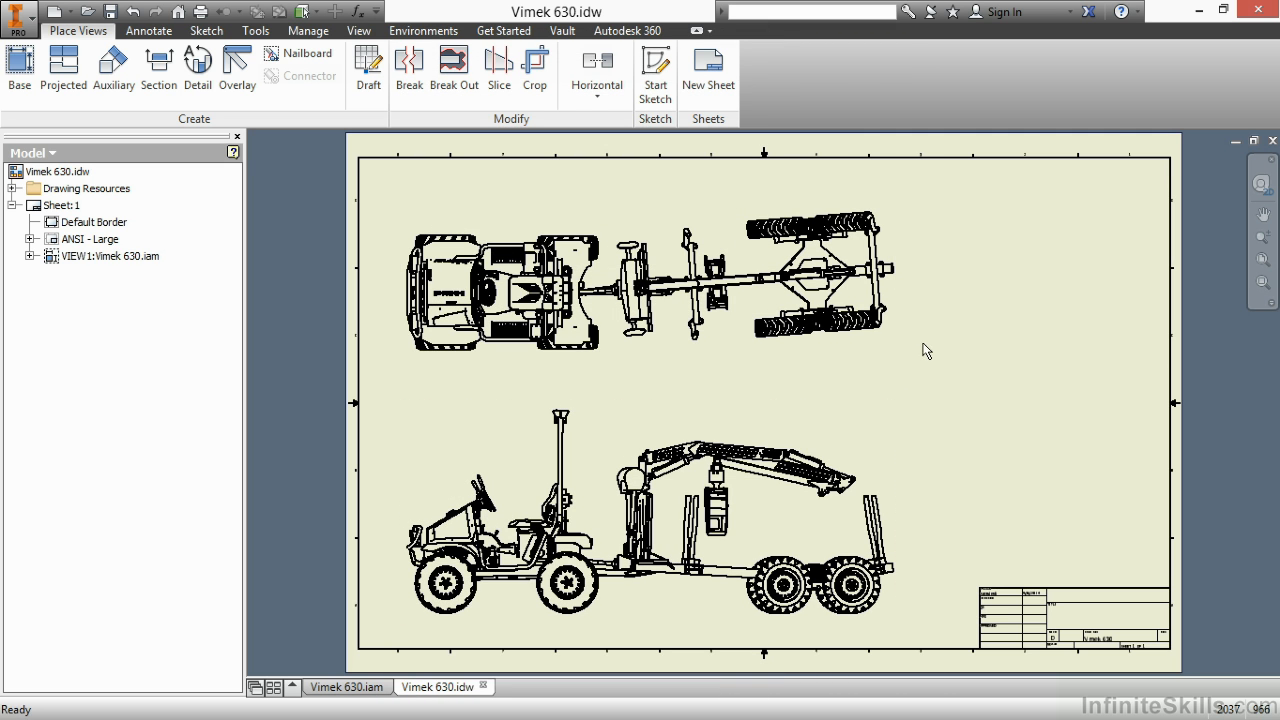
- Place a new Right-oriented base view of the forwarder on the lower sheet
left_click(650, 510)
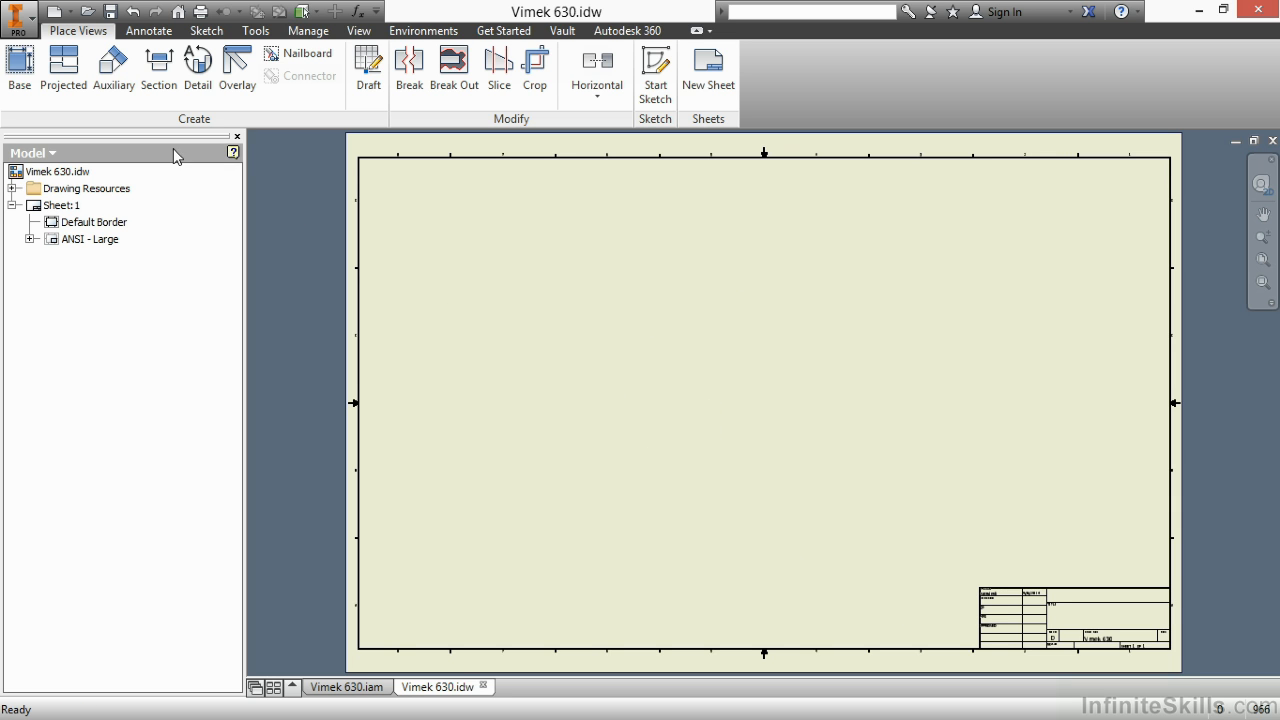
left_click(19, 68)
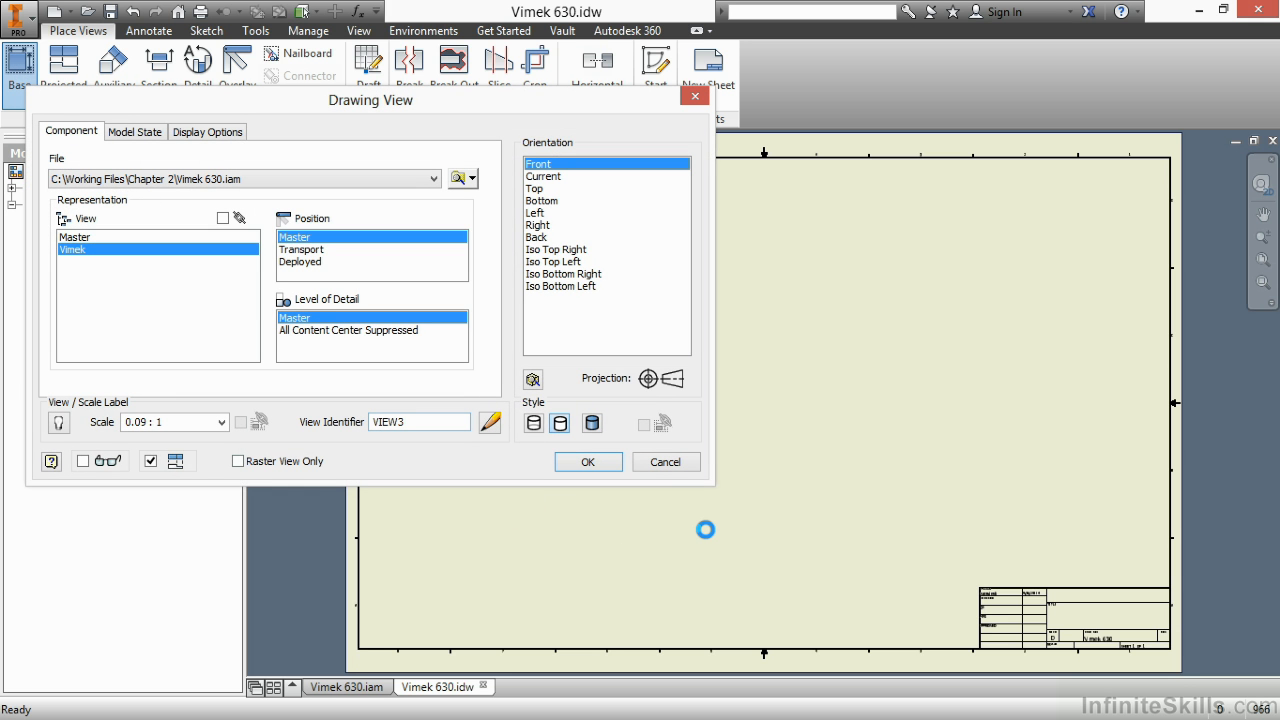
mouse_move(705, 530)
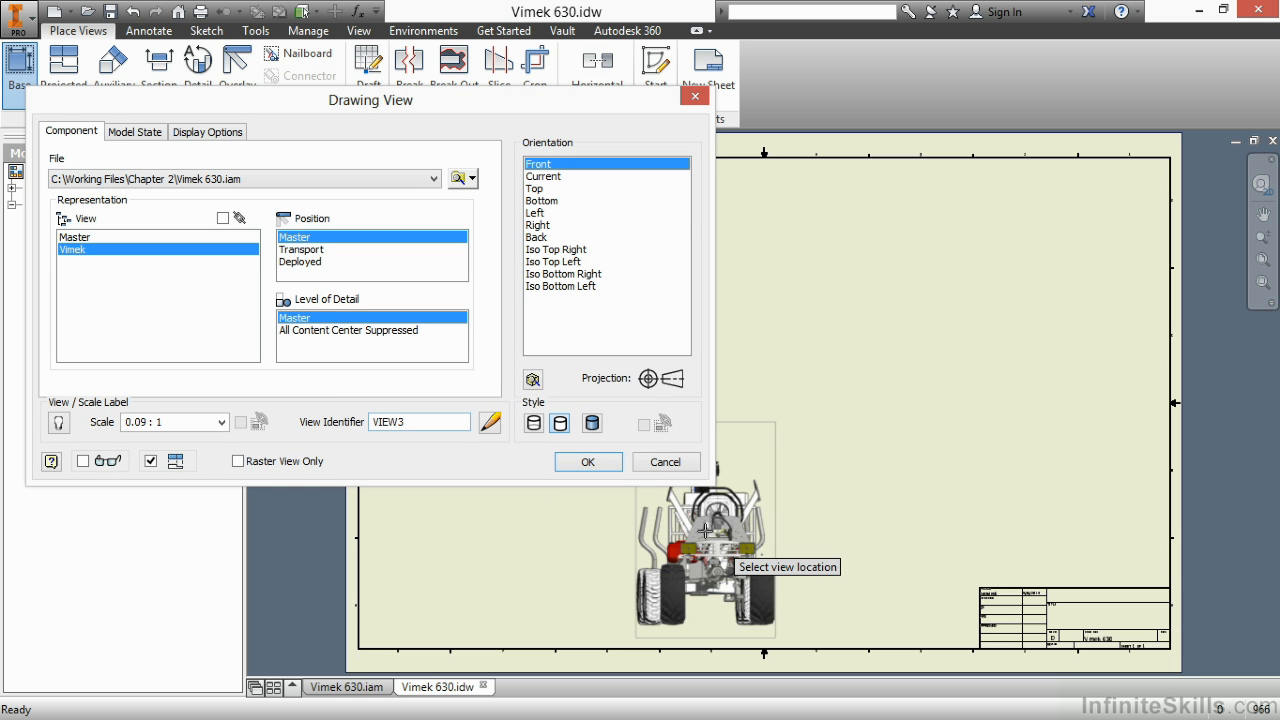
left_click(538, 224)
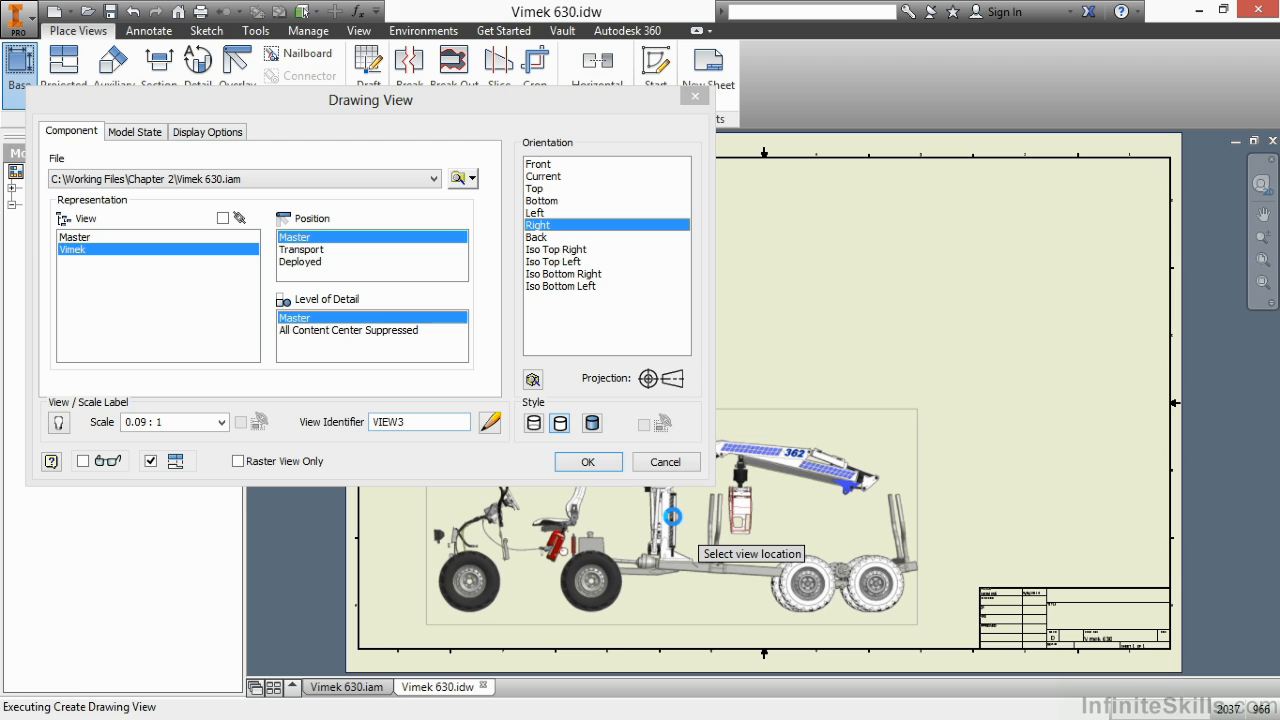
left_click(587, 461)
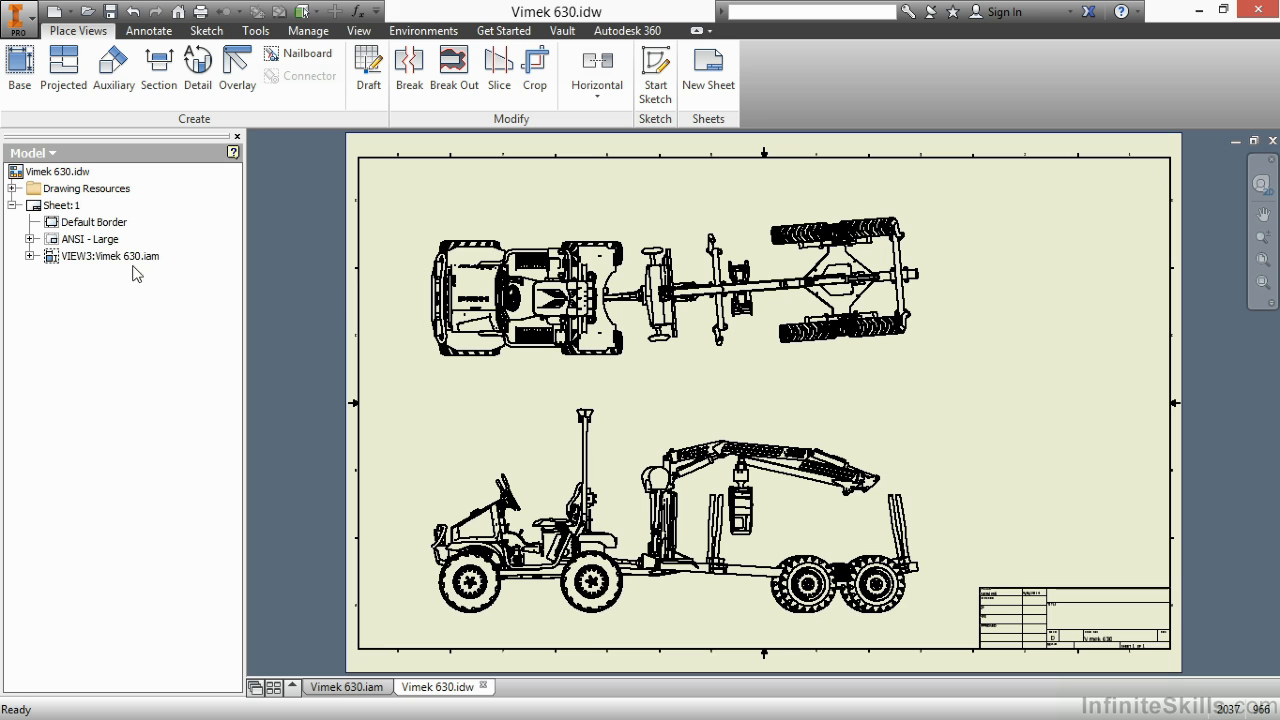
- Convert the forwarder's VIEW3 to a raster view with Make View Raster
right_click(110, 256)
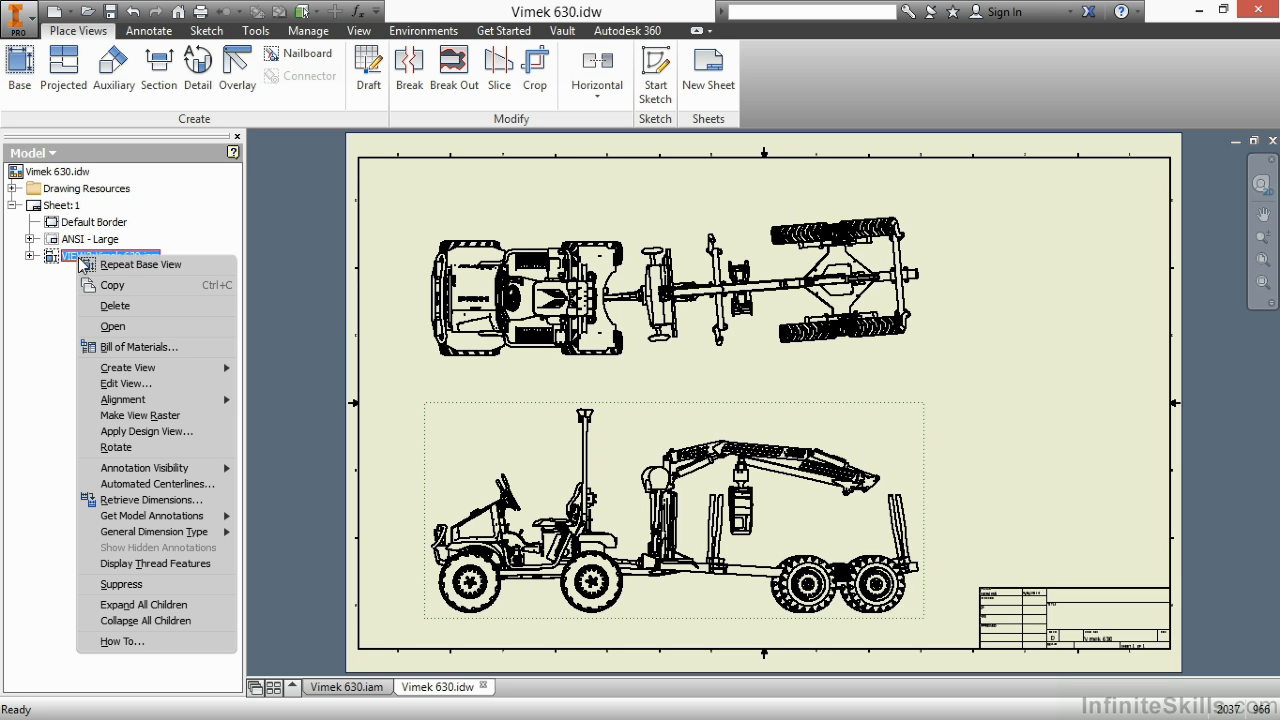
mouse_move(126, 383)
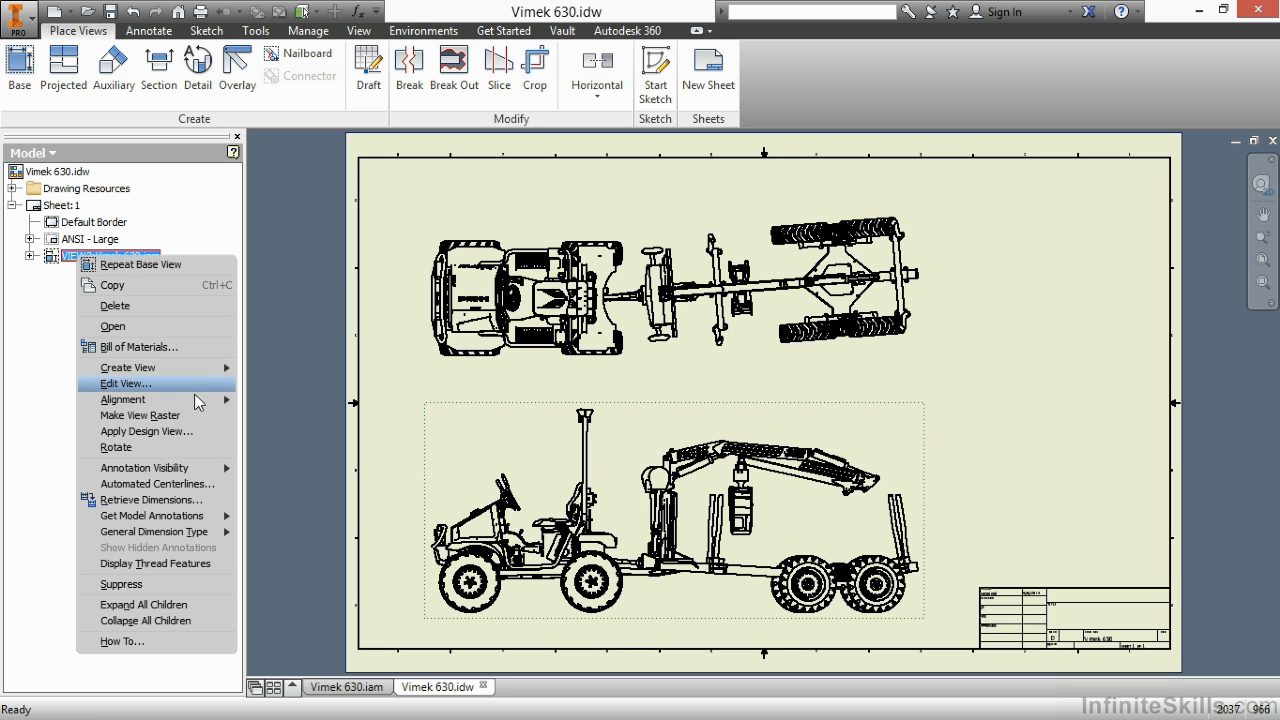
left_click(140, 415)
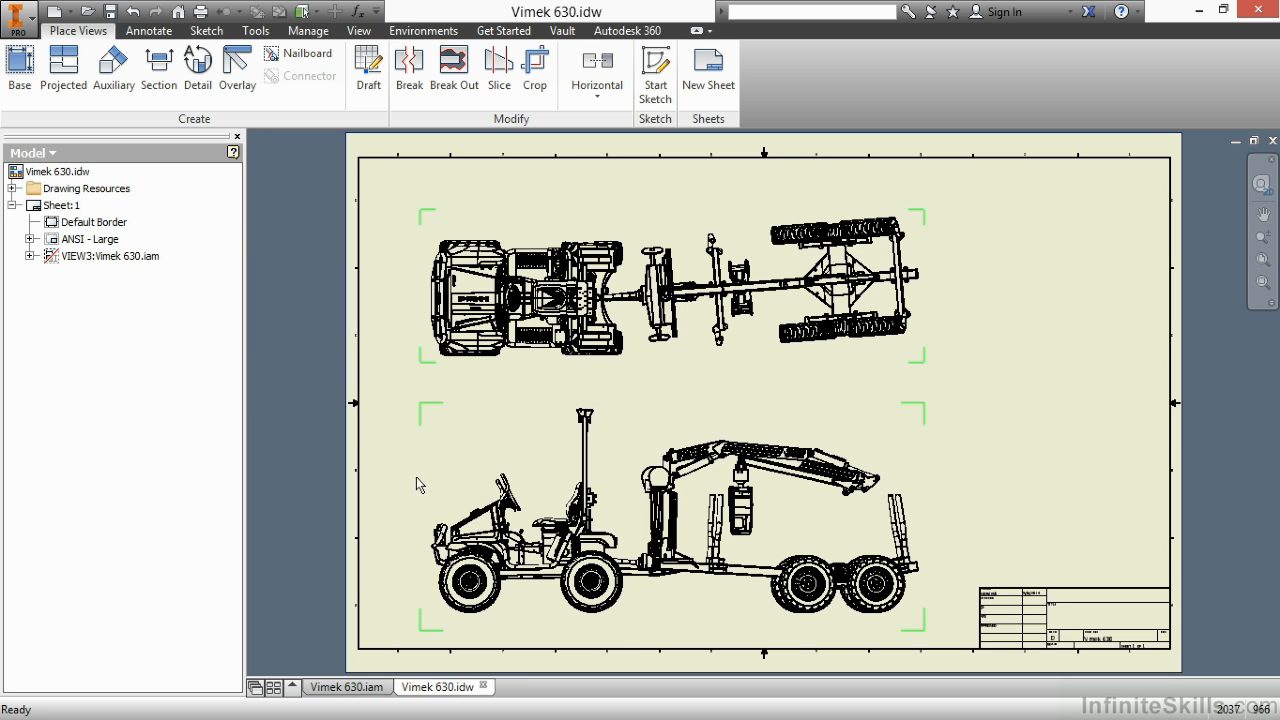
mouse_move(395, 393)
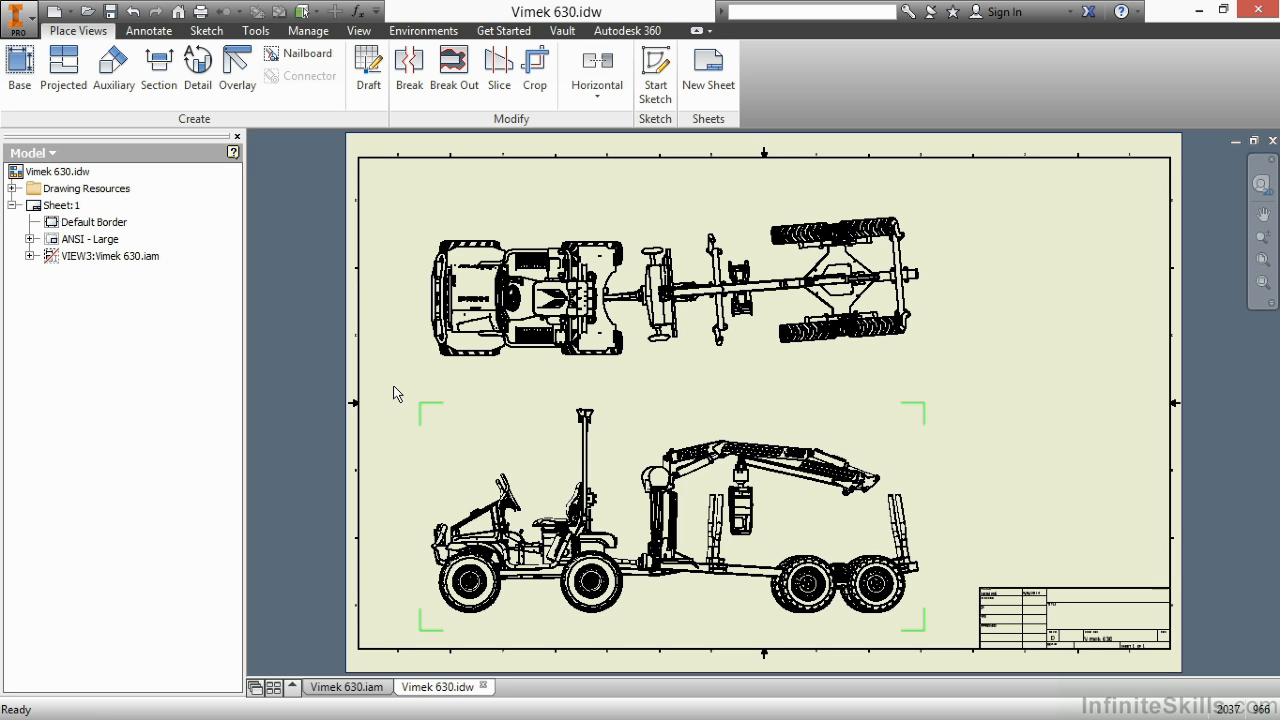
right_click(105, 256)
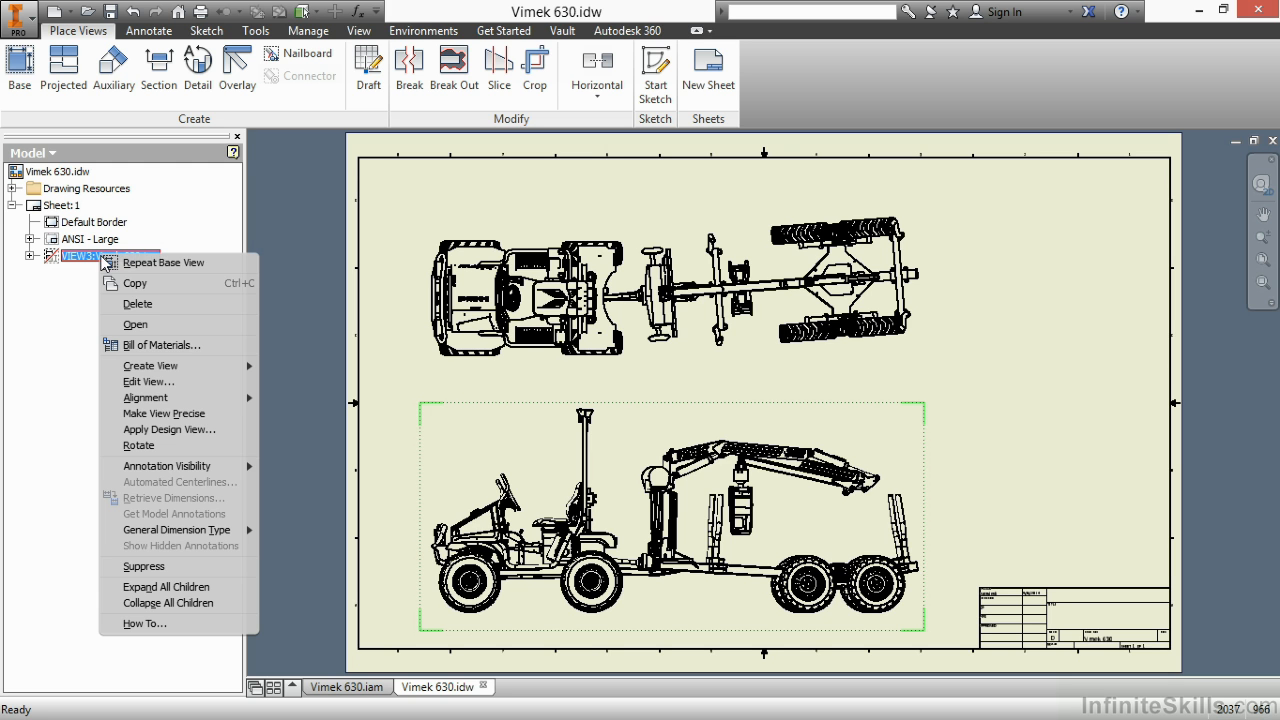
mouse_move(180, 413)
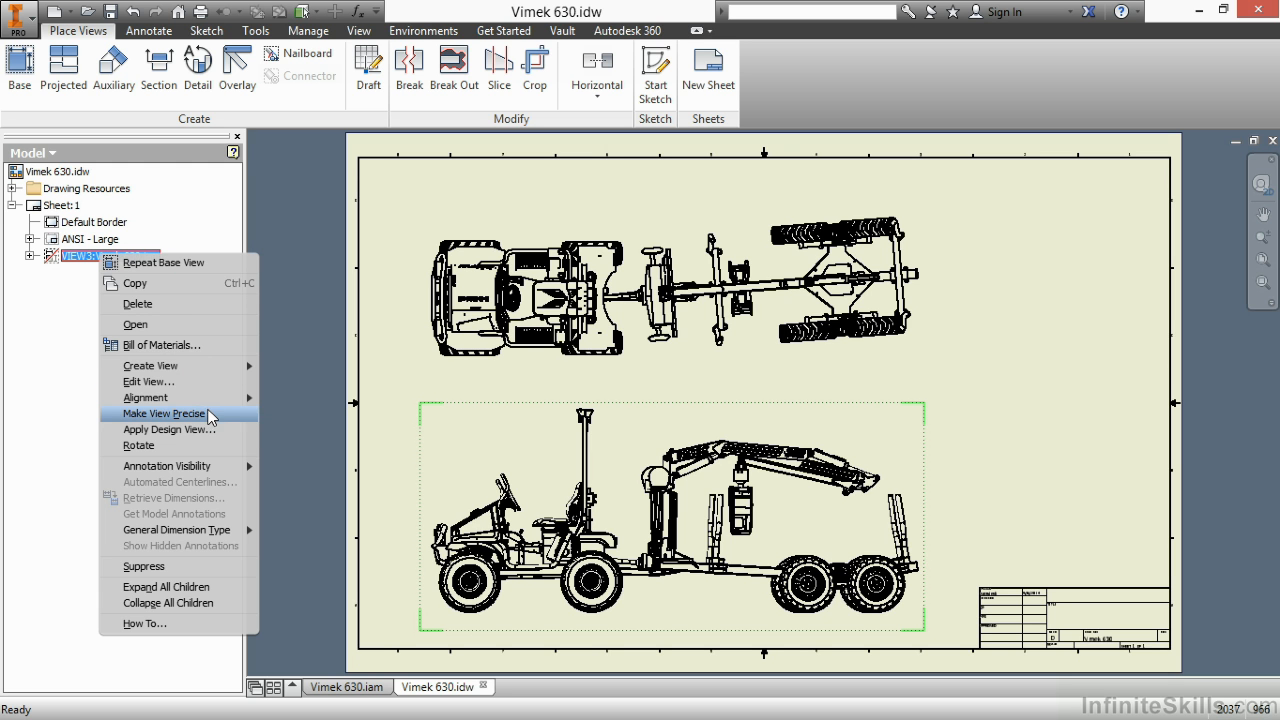
- Make VIEW3 precise again and switch to the Tools ribbon
left_click(172, 414)
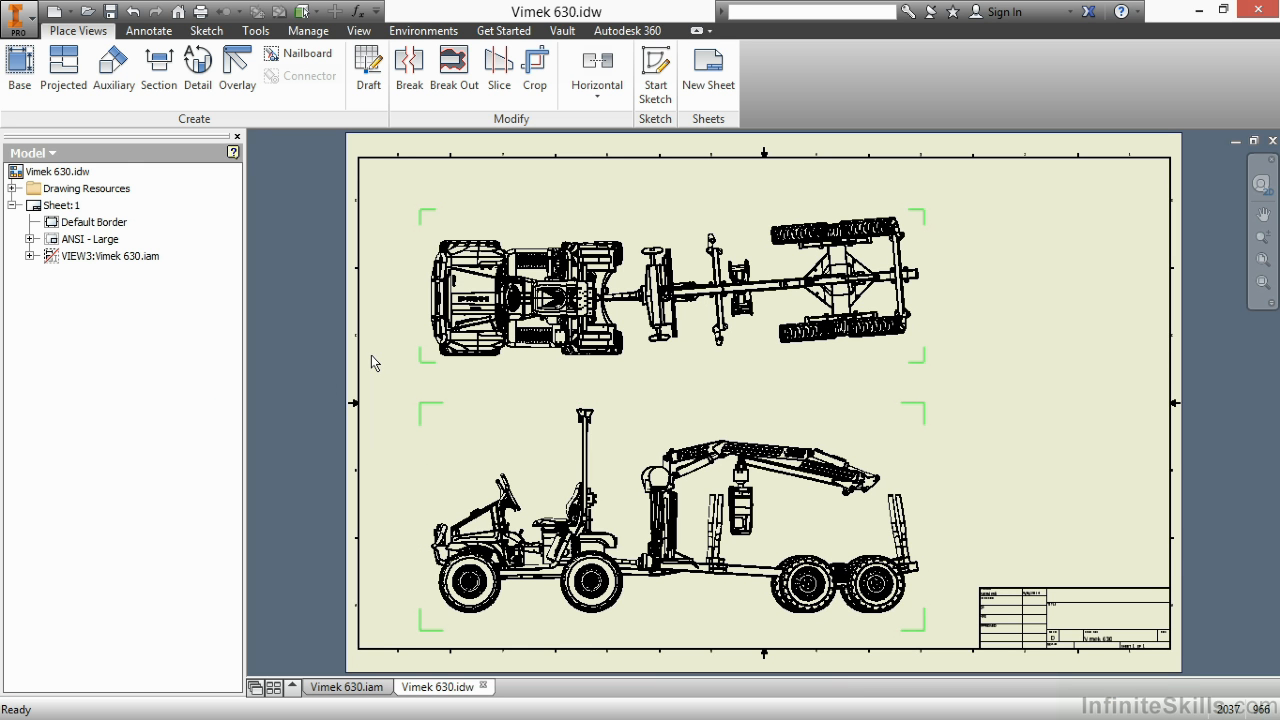
mouse_move(1005, 388)
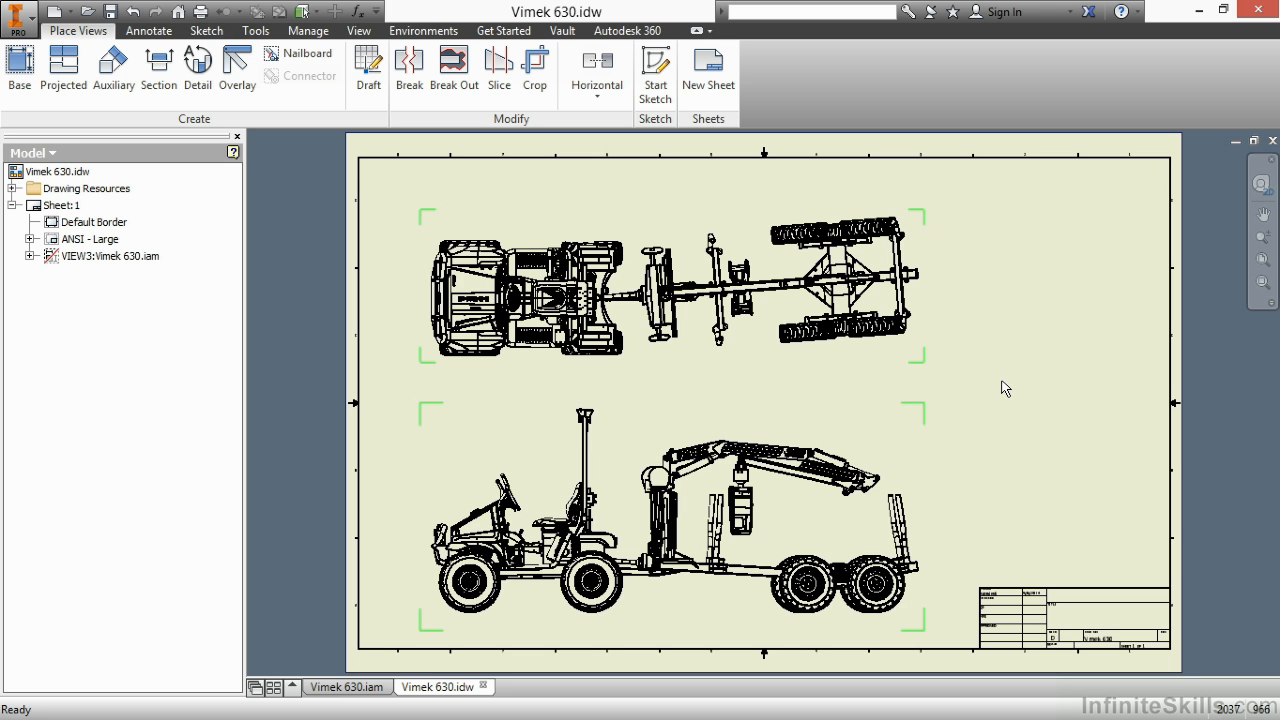
mouse_move(948, 394)
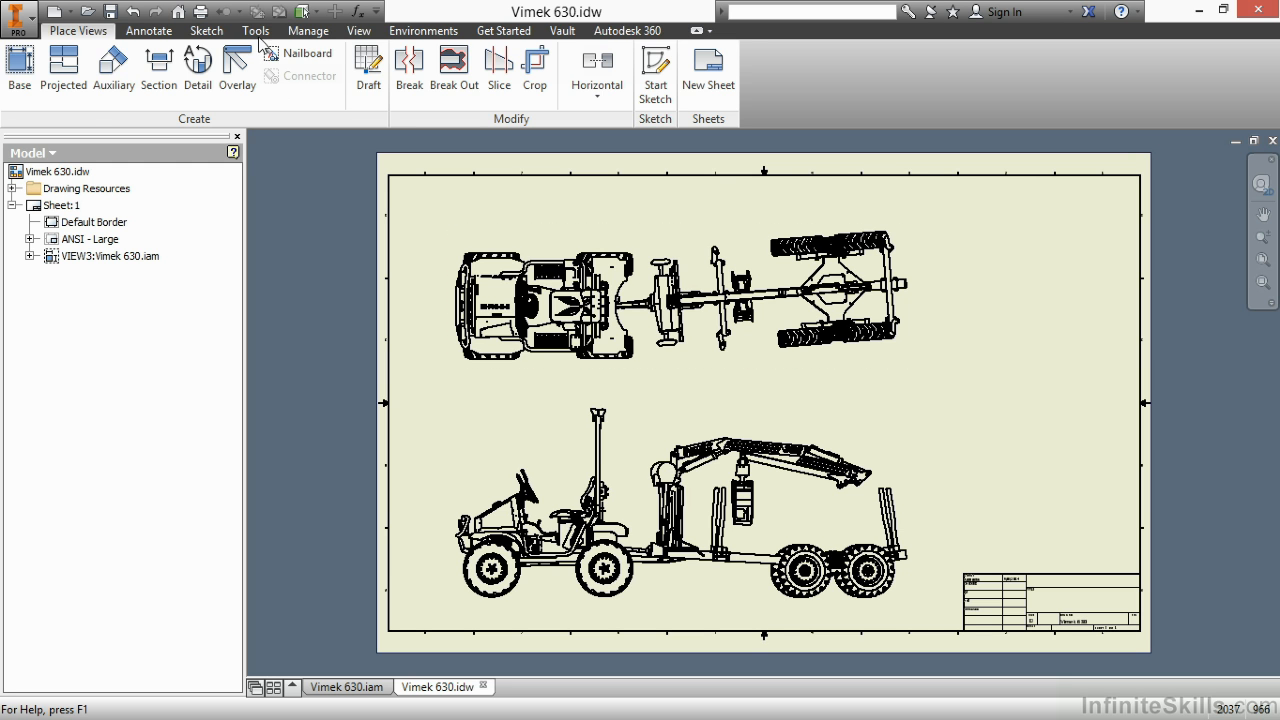
left_click(256, 30)
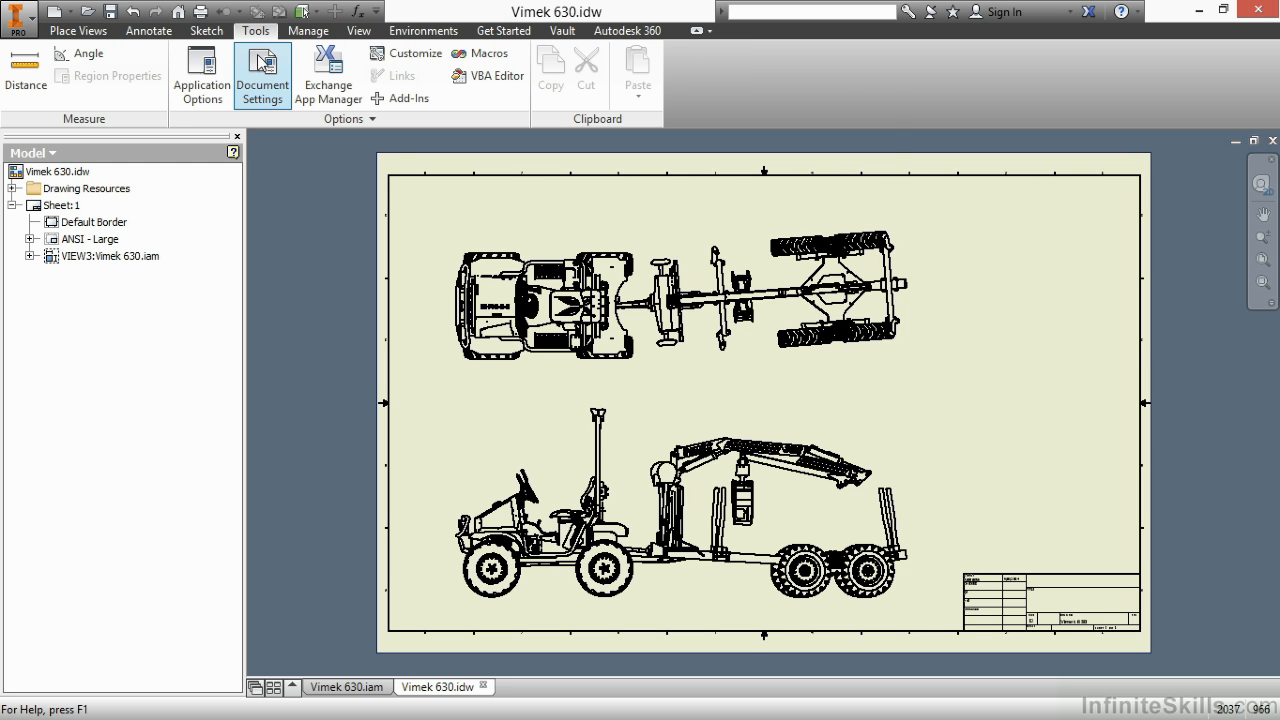
left_click(262, 75)
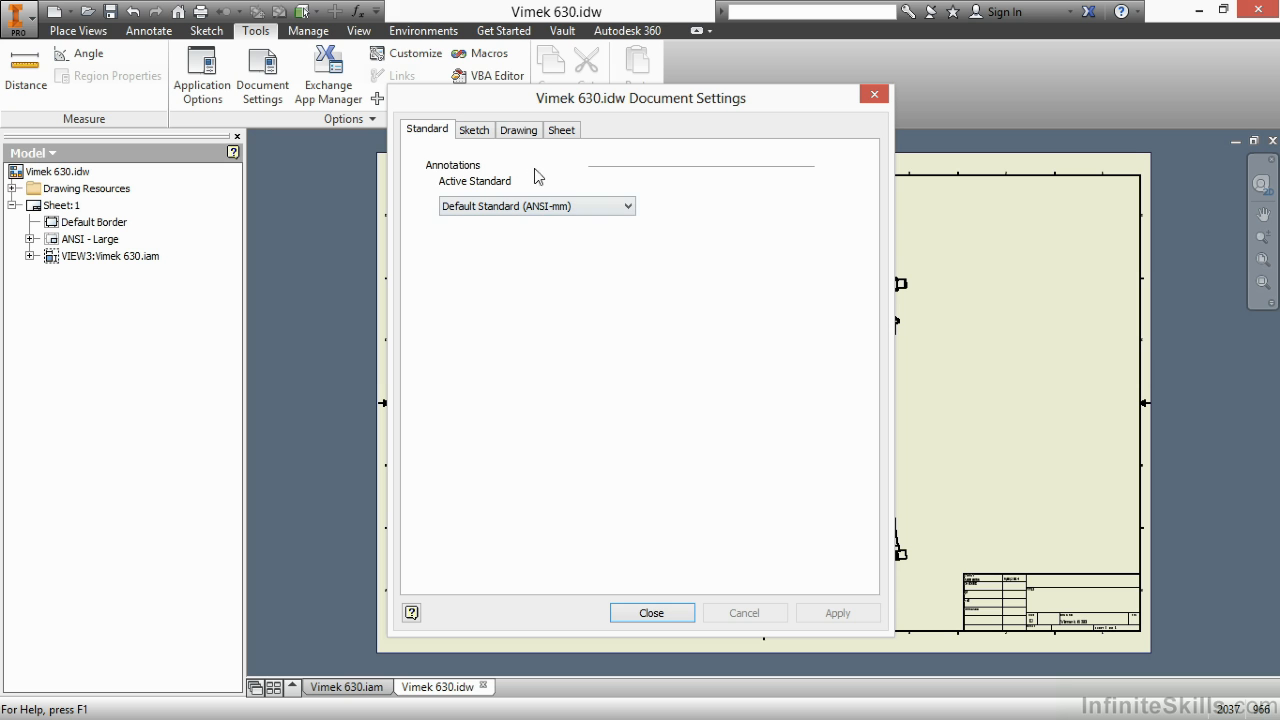
left_click(518, 129)
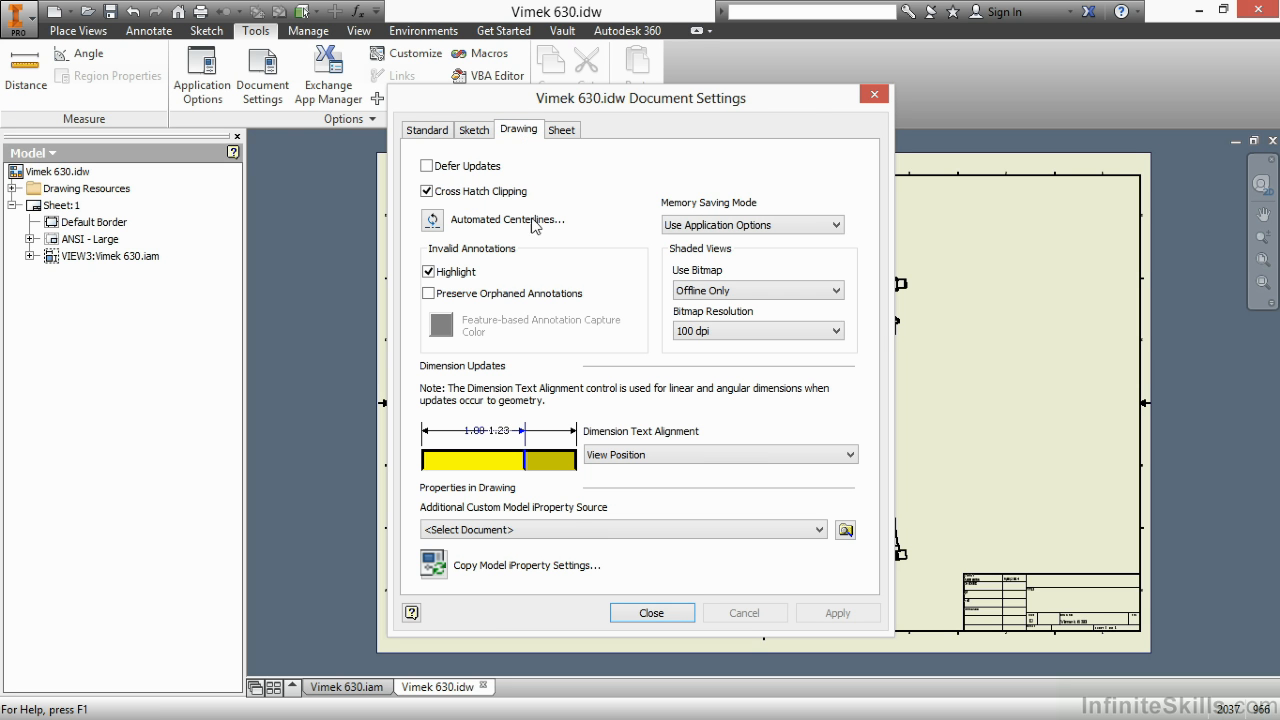
mouse_move(714, 268)
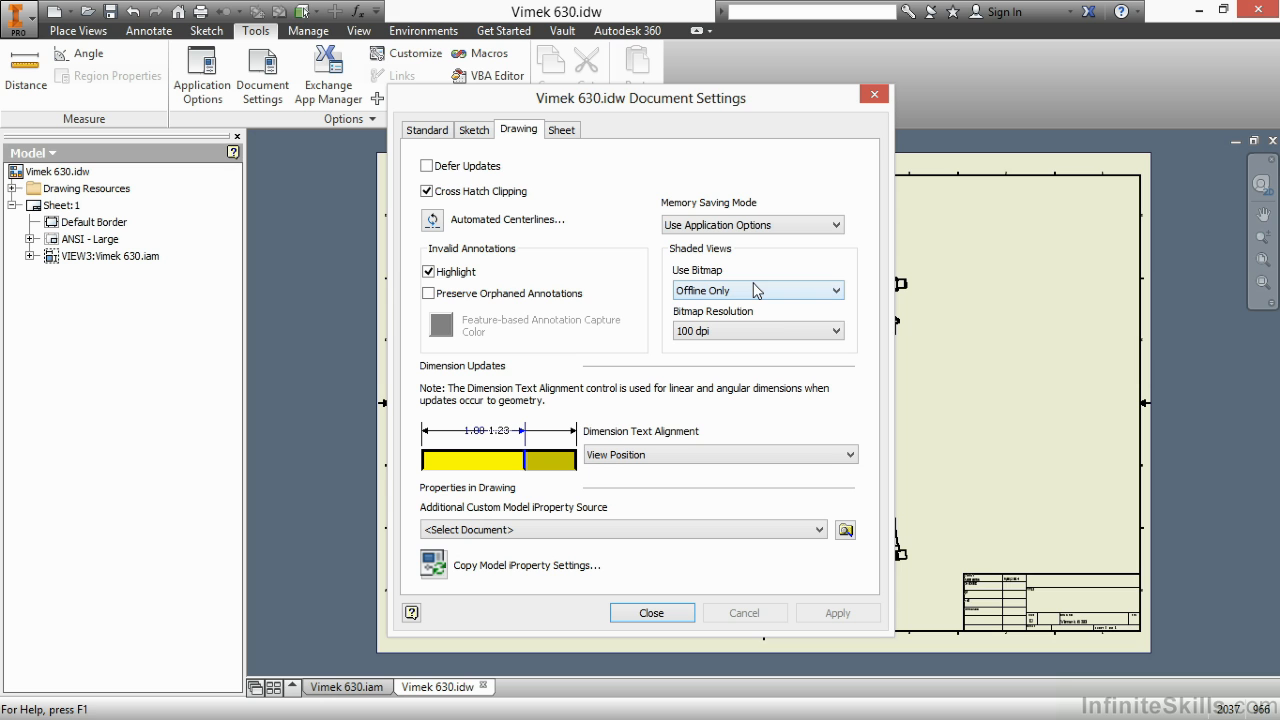
mouse_move(709, 289)
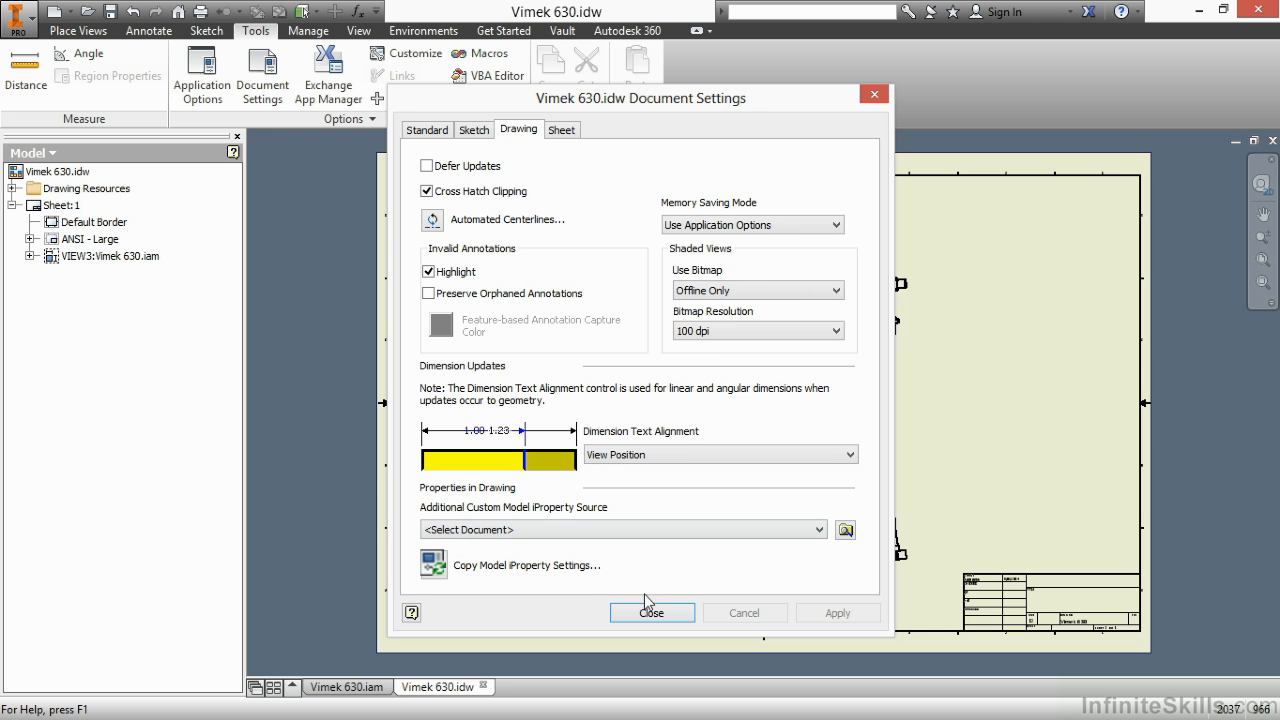
left_click(651, 612)
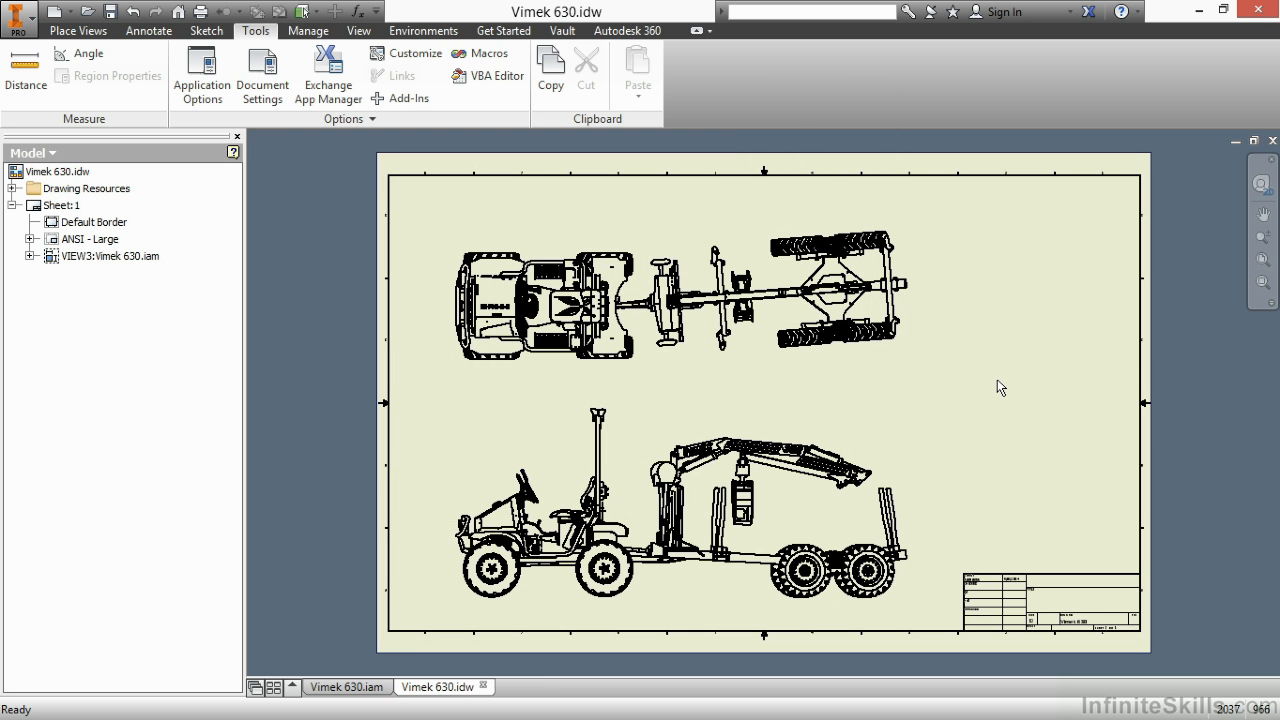